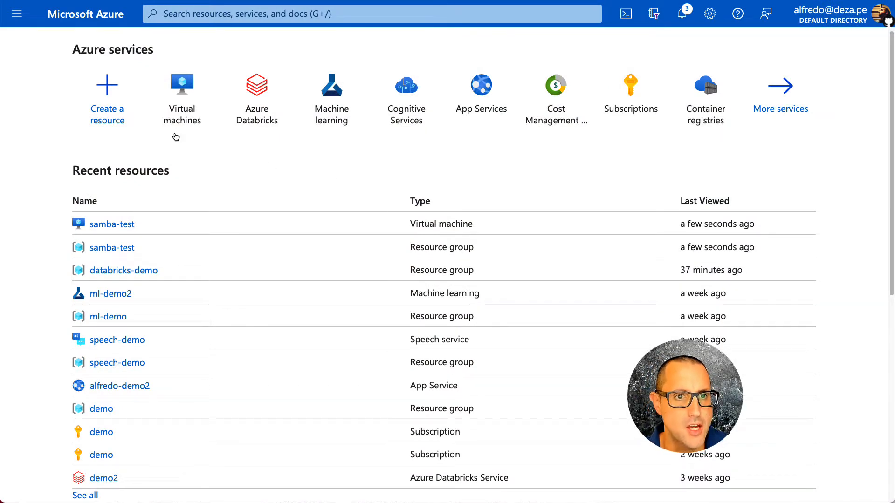
# - Open the samba-test VM from Virtual machines and scroll through its overview
pyautogui.click(181, 96)
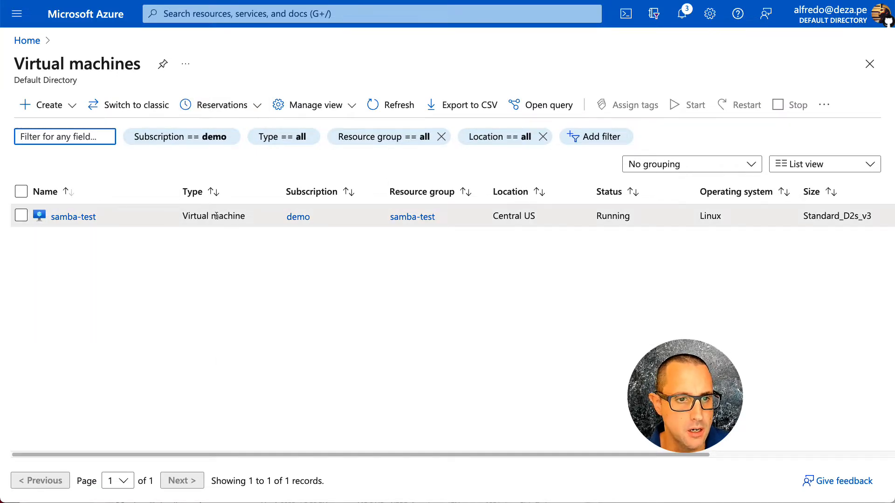
pyautogui.click(72, 215)
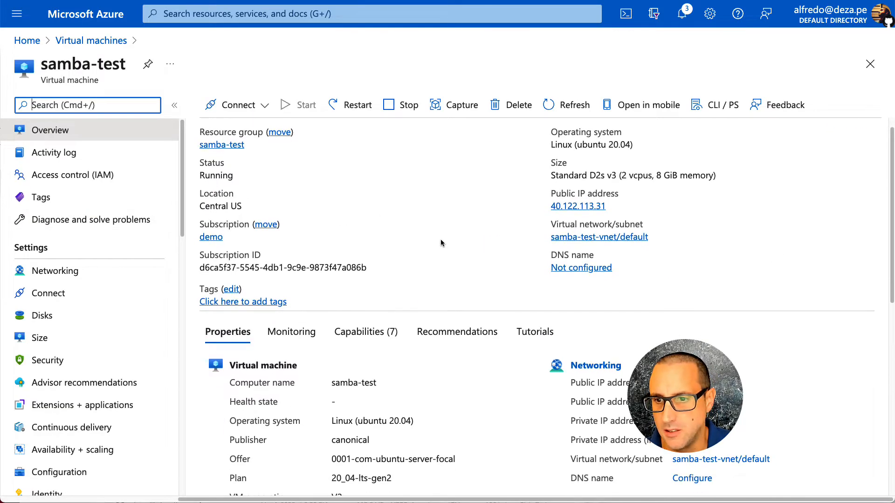
pyautogui.scroll(-3)
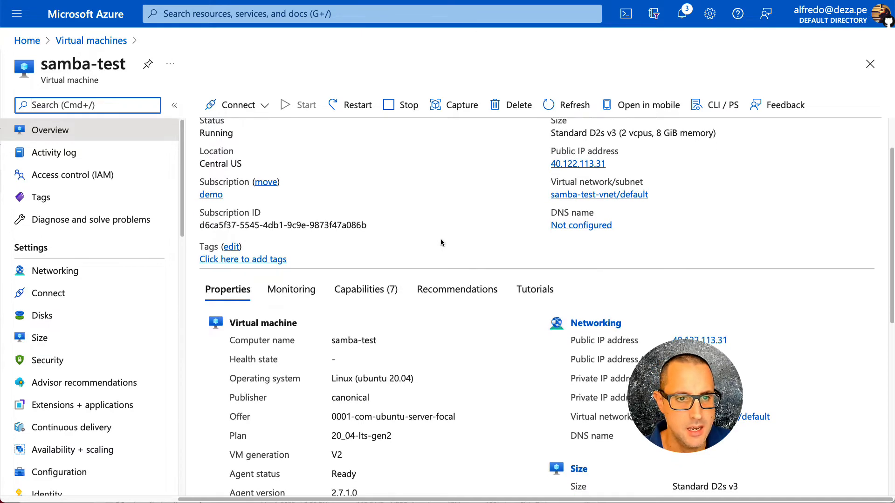
pyautogui.scroll(-3)
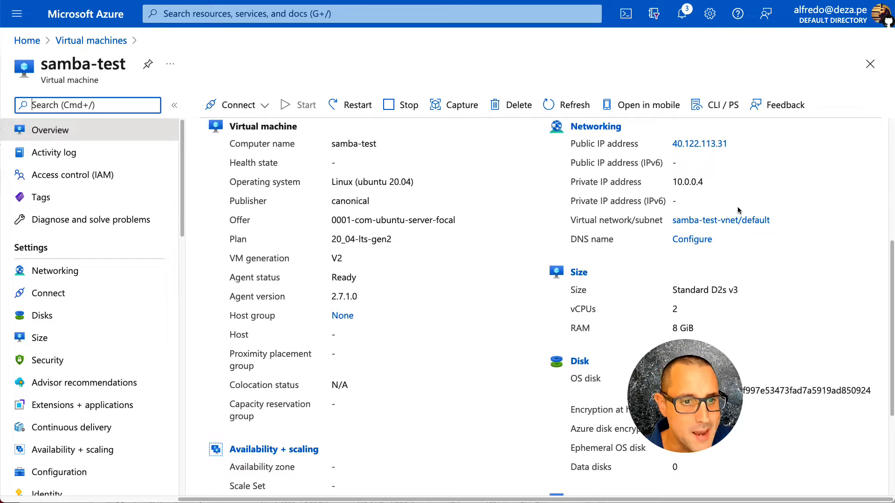
pyautogui.scroll(-3)
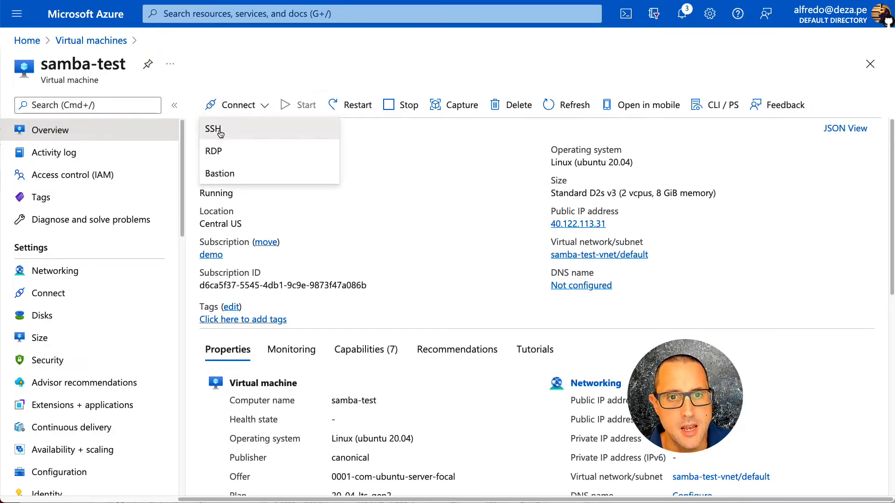
pyautogui.click(213, 129)
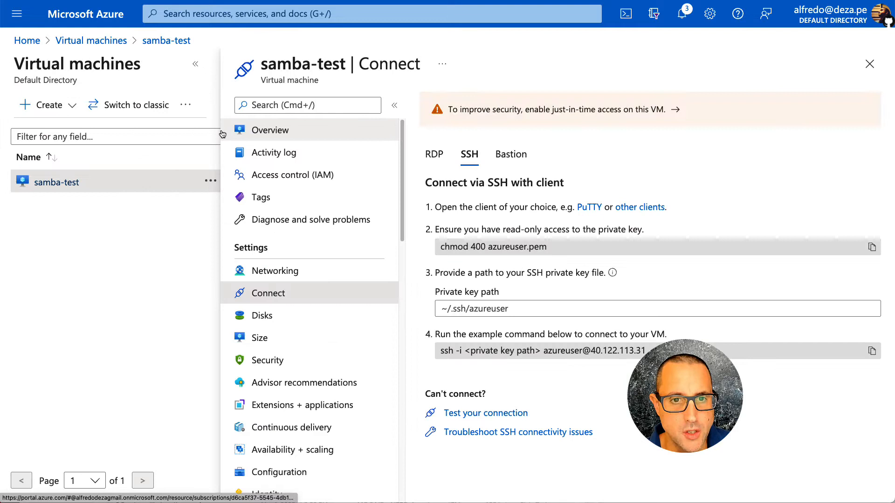
pyautogui.moveTo(582, 258)
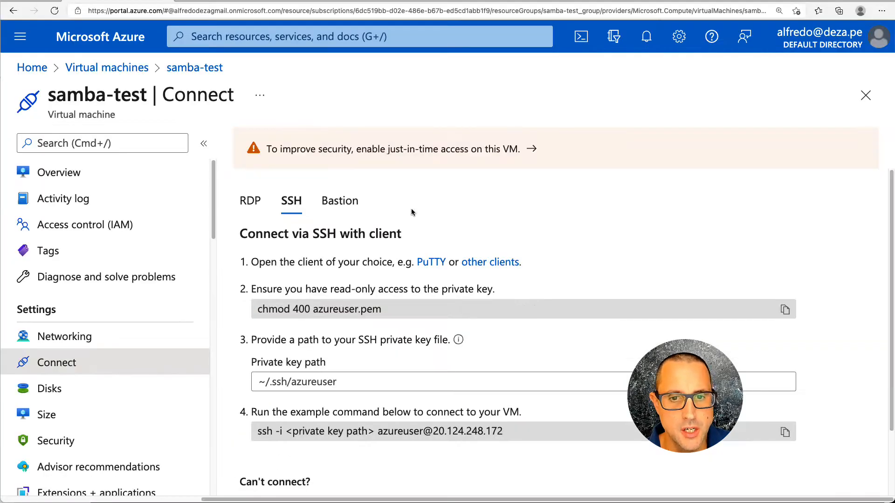
pyautogui.moveTo(648, 345)
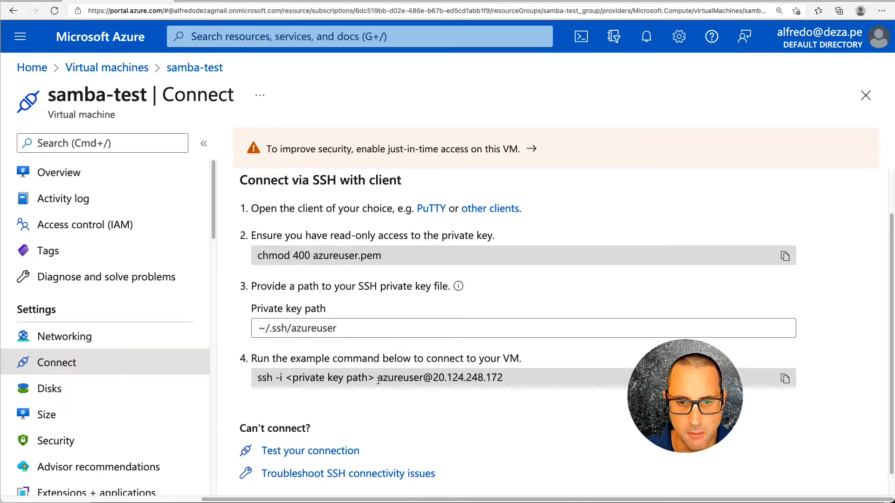
pyautogui.doubleClick(439, 377)
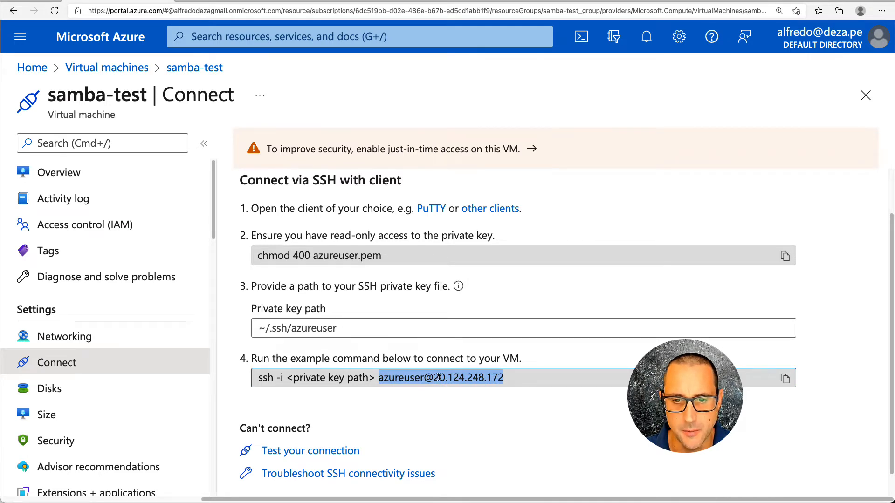
pyautogui.moveTo(411, 377)
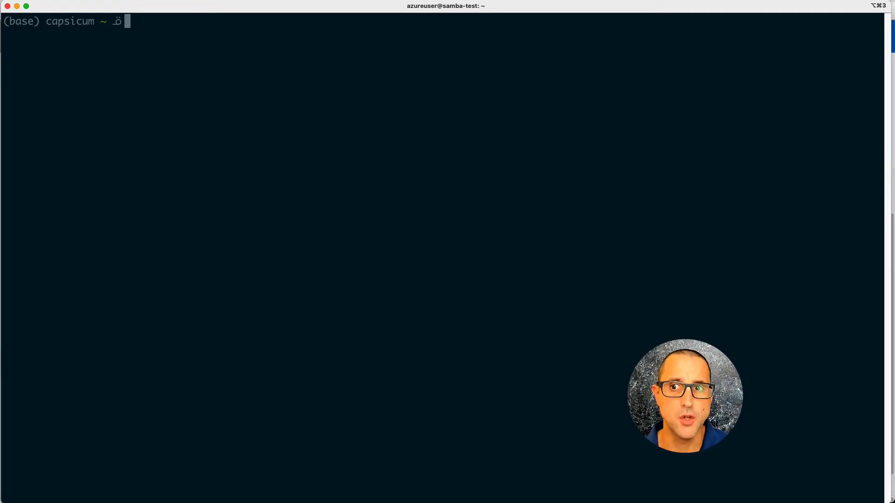
pyautogui.write('azureuser@20.124.248.172')
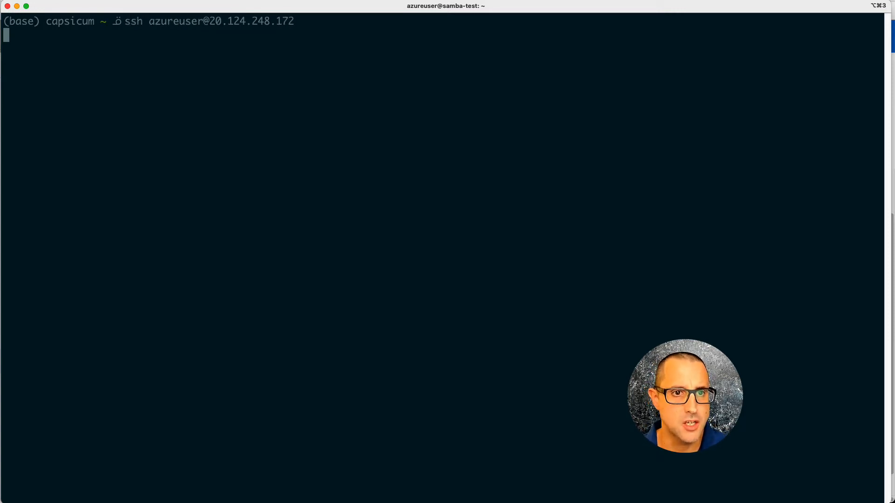
pyautogui.press('Return')
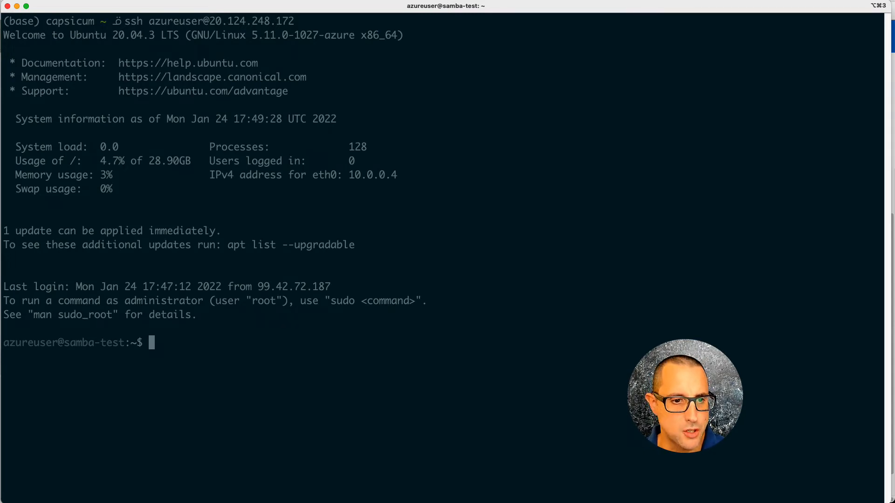
pyautogui.moveTo(202, 359)
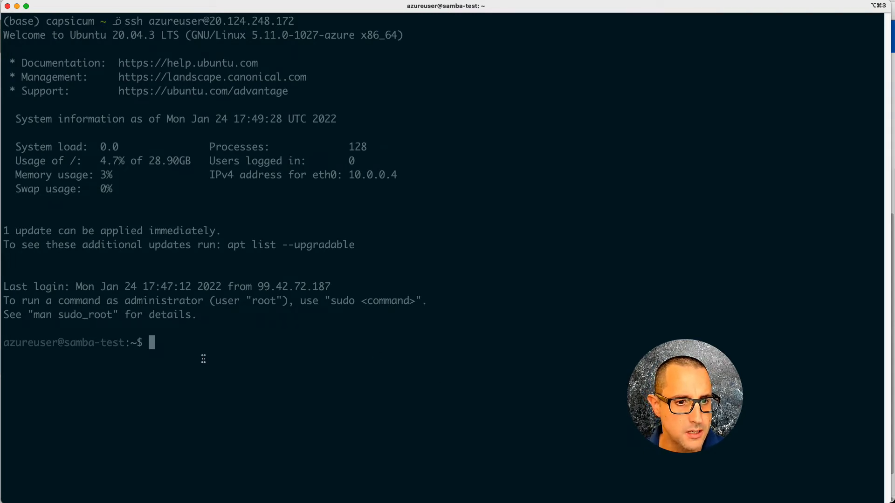
pyautogui.moveTo(279, 347)
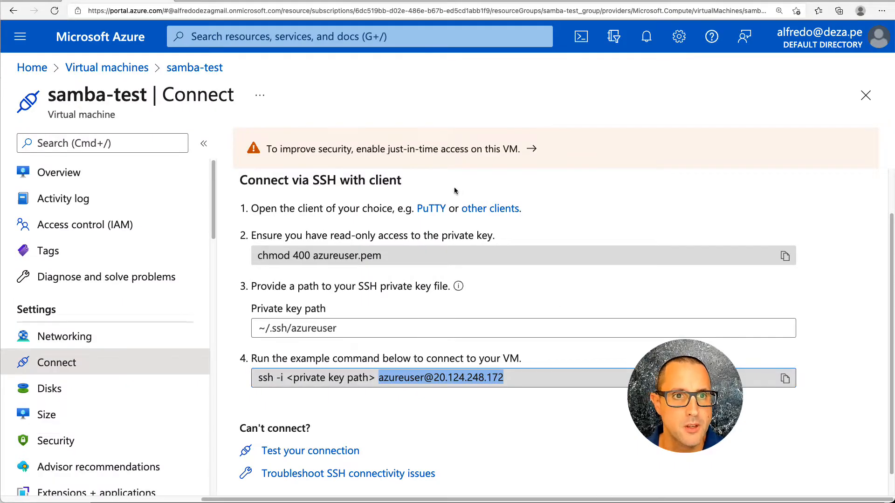
pyautogui.moveTo(106, 67)
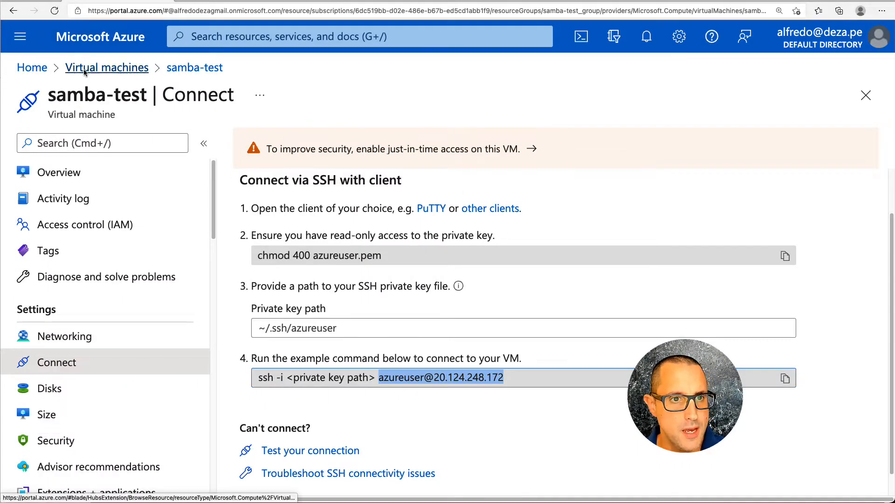
# - Go from Home to Storage accounts and start a new storage account
pyautogui.click(33, 67)
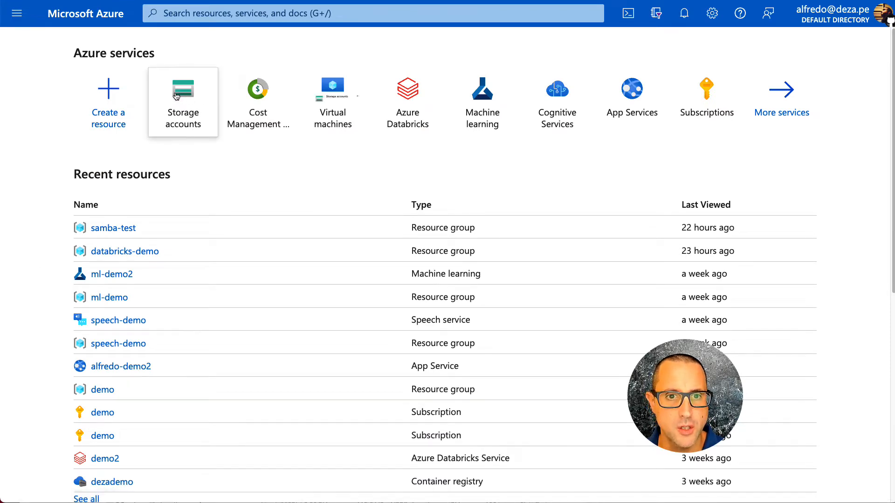
pyautogui.click(183, 103)
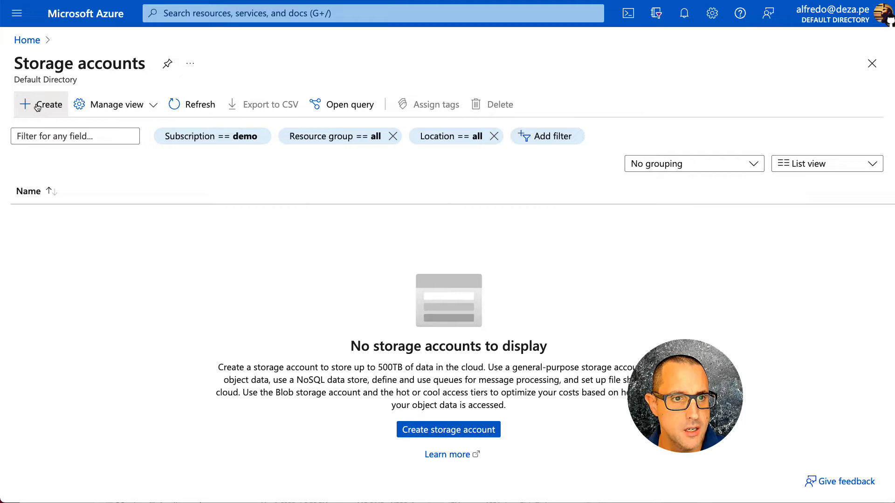
pyautogui.click(41, 104)
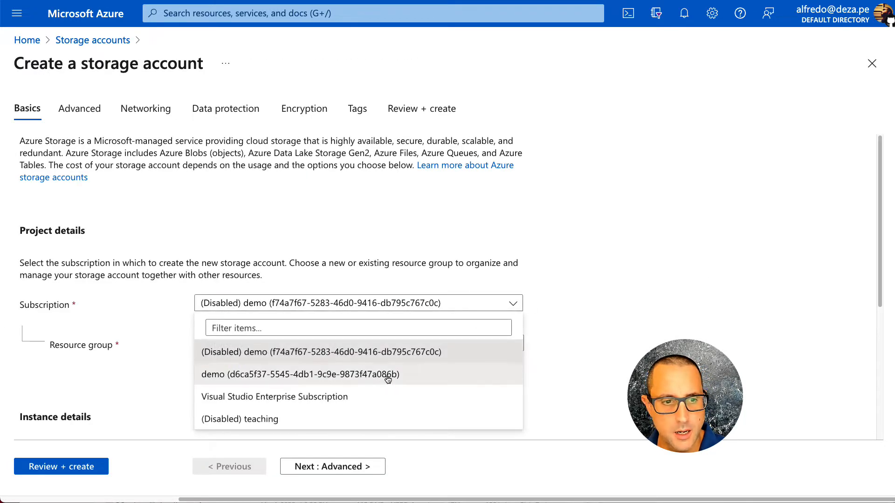
# - Select the demo subscription and name the storage account sambatest1009
pyautogui.click(298, 374)
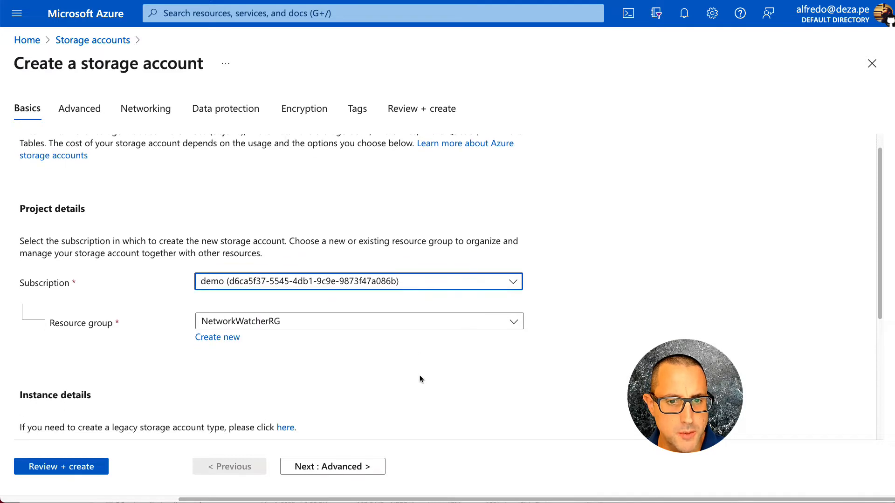
pyautogui.scroll(-3)
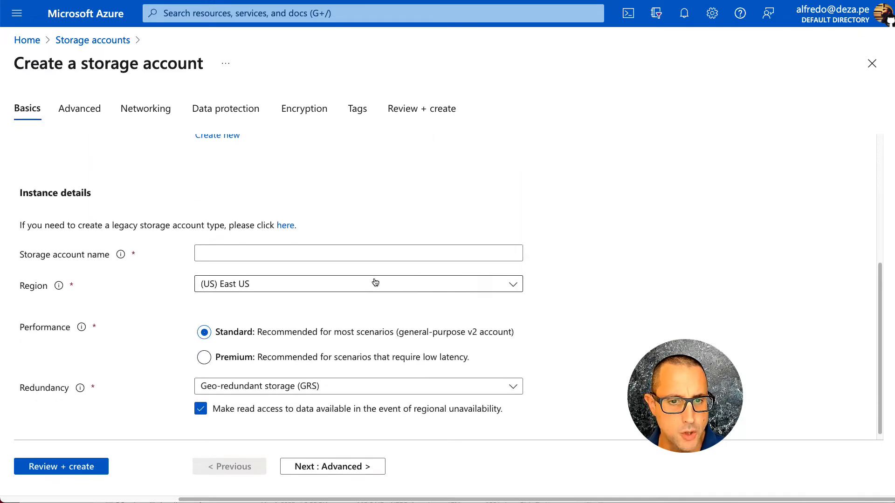
pyautogui.write('samba')
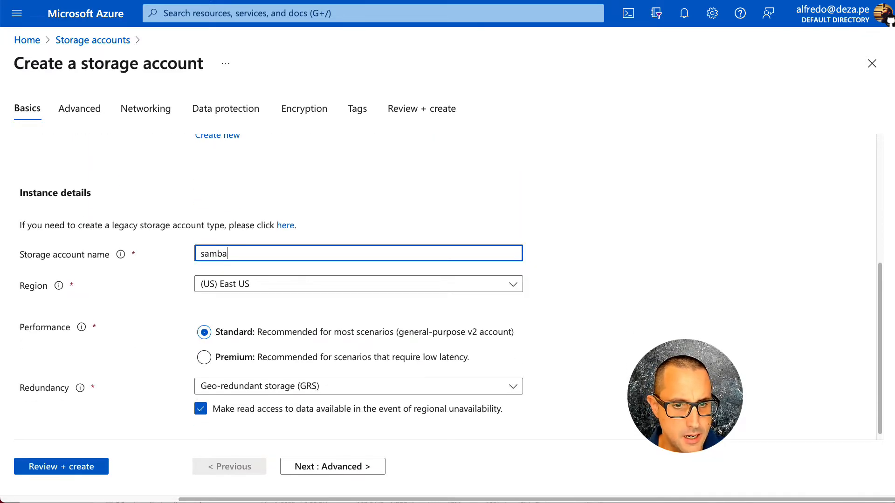
pyautogui.write('test')
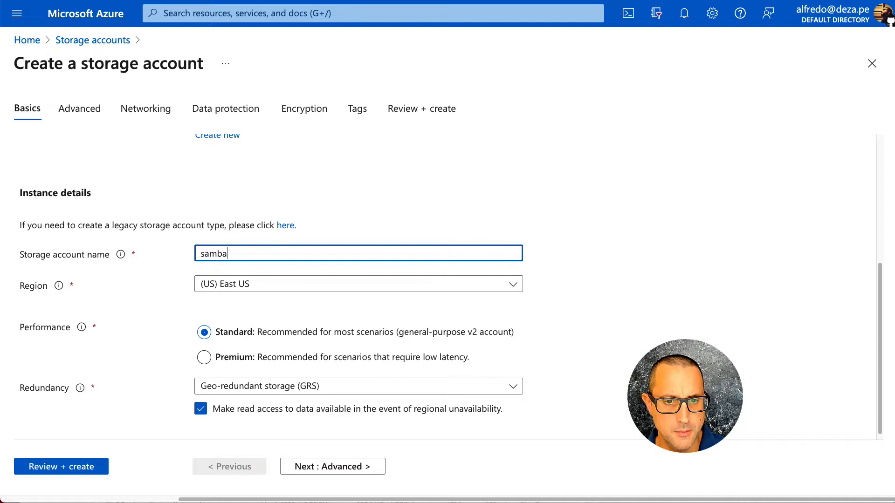
pyautogui.write('test')
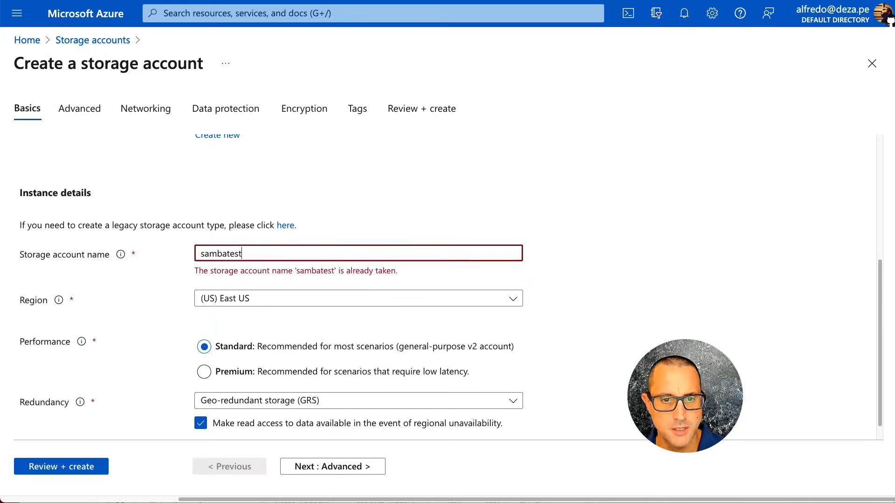
pyautogui.write('100')
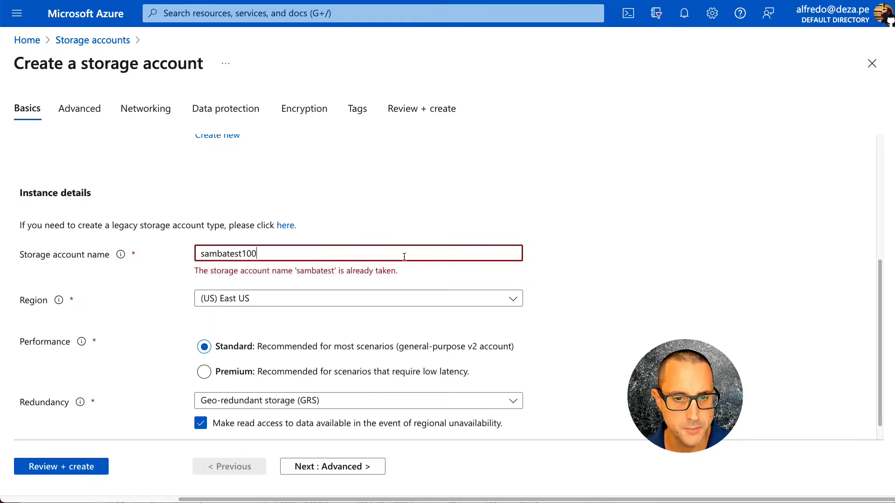
pyautogui.write('9')
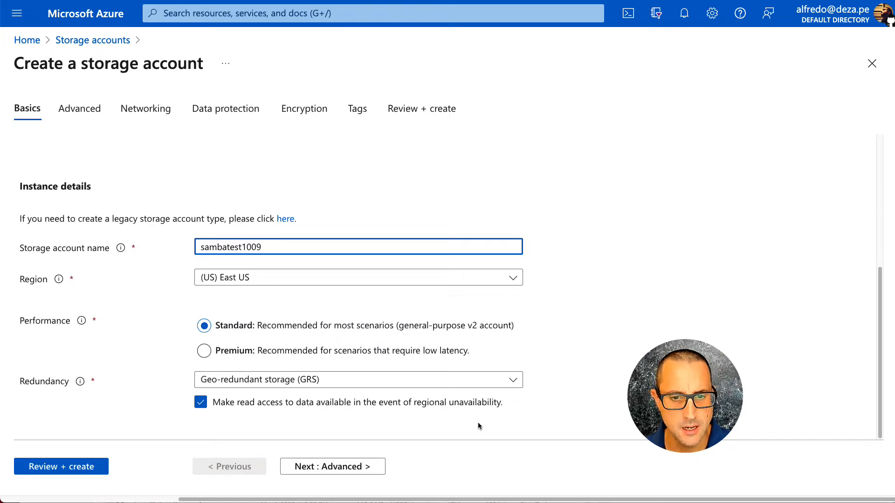
pyautogui.moveTo(215, 445)
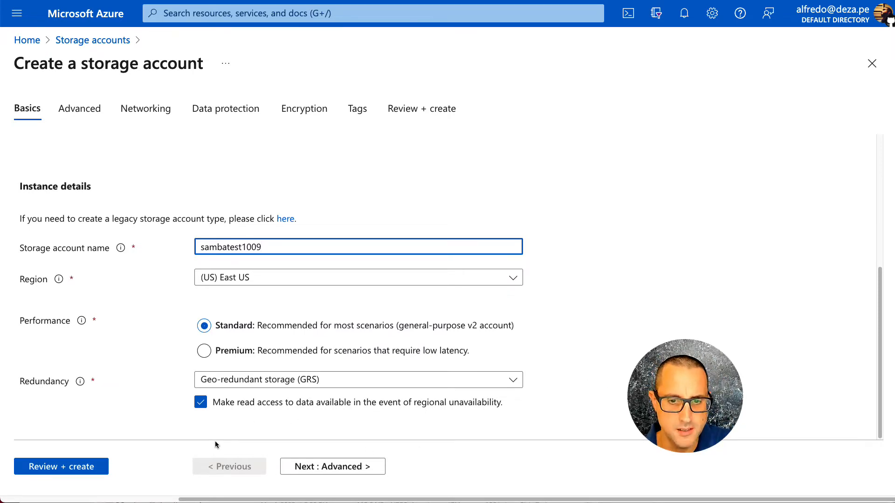
pyautogui.moveTo(170, 458)
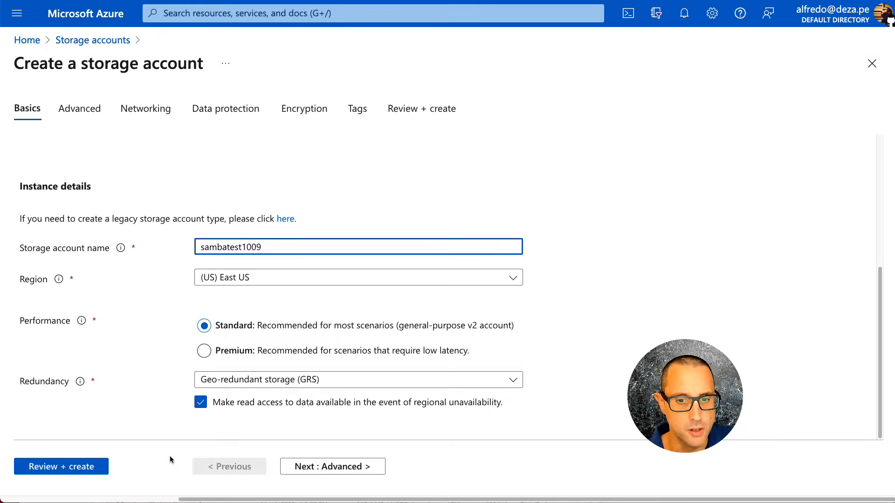
pyautogui.moveTo(80, 468)
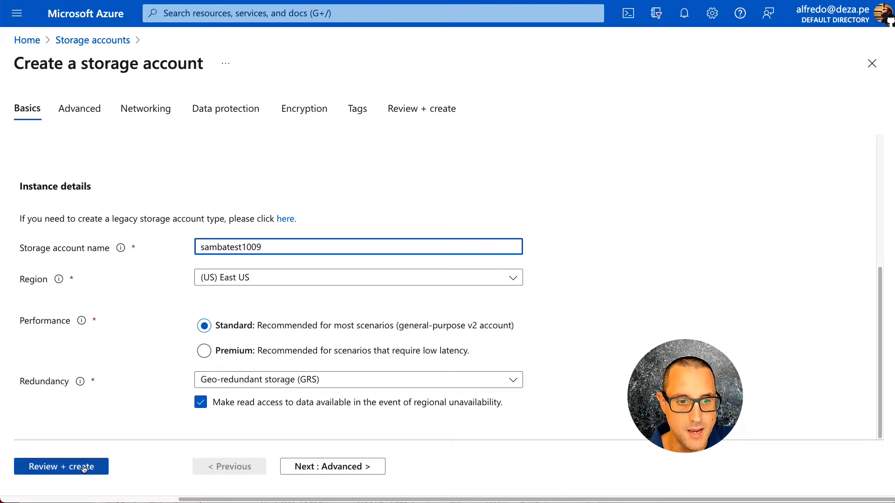
# - Validate and create sambatest1009, then wait for the deployment to complete
pyautogui.click(60, 466)
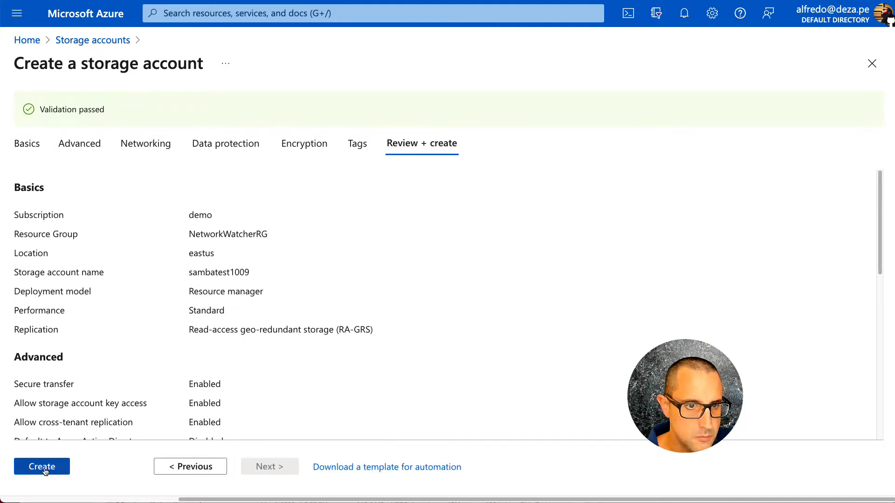
pyautogui.click(42, 466)
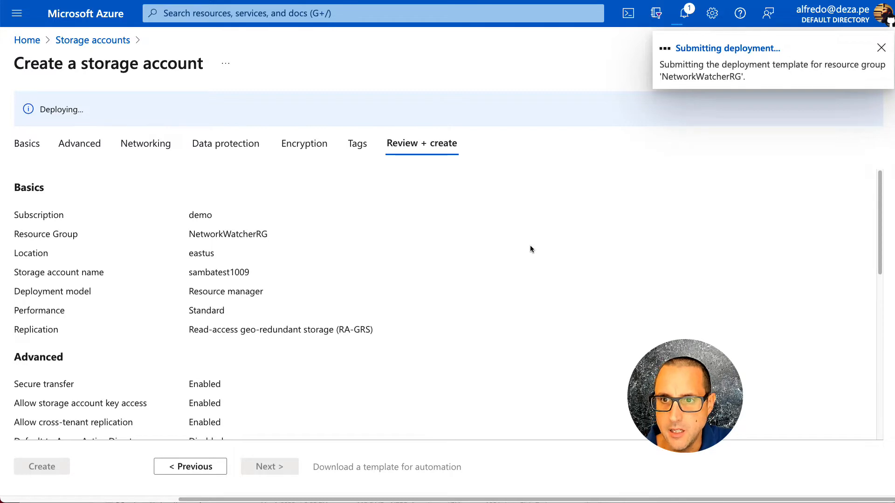
pyautogui.click(41, 466)
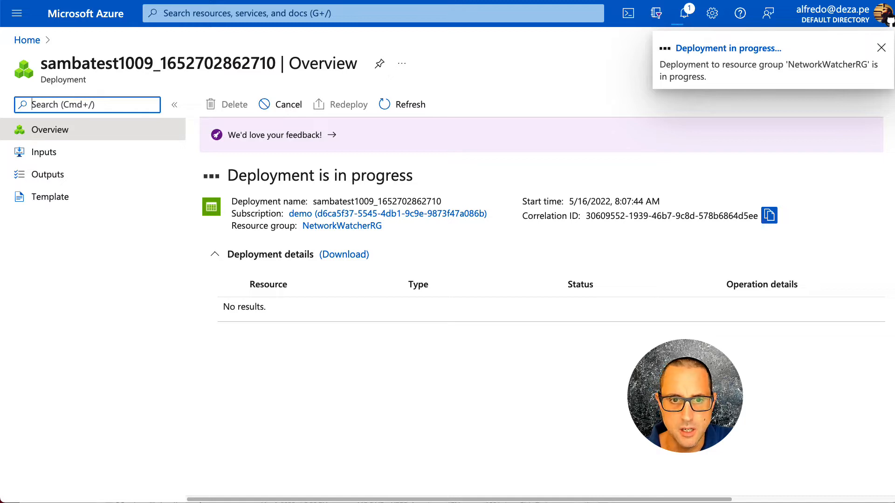
pyautogui.click(881, 48)
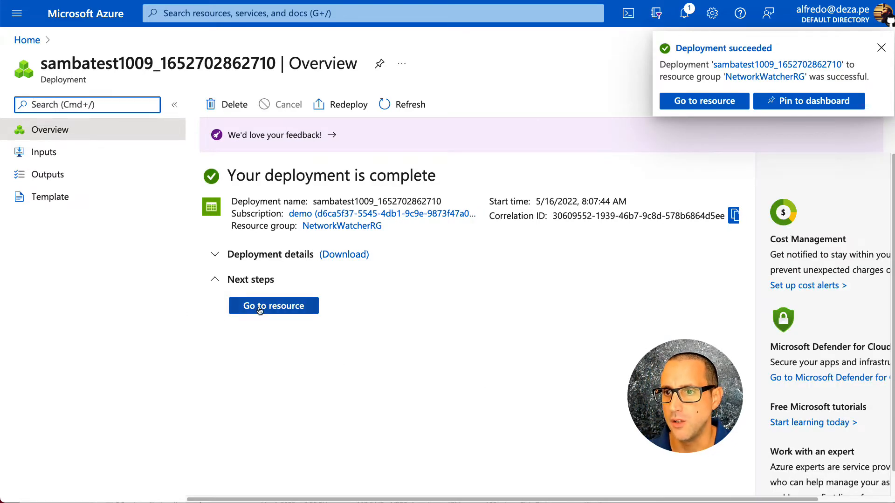
# - Open sambatest1009 and scroll through its Blob and File service properties
pyautogui.click(273, 305)
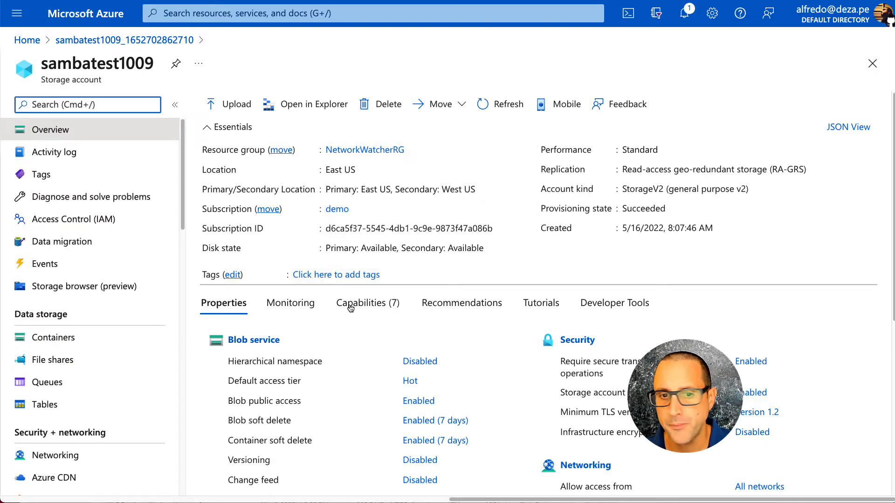
pyautogui.scroll(-3)
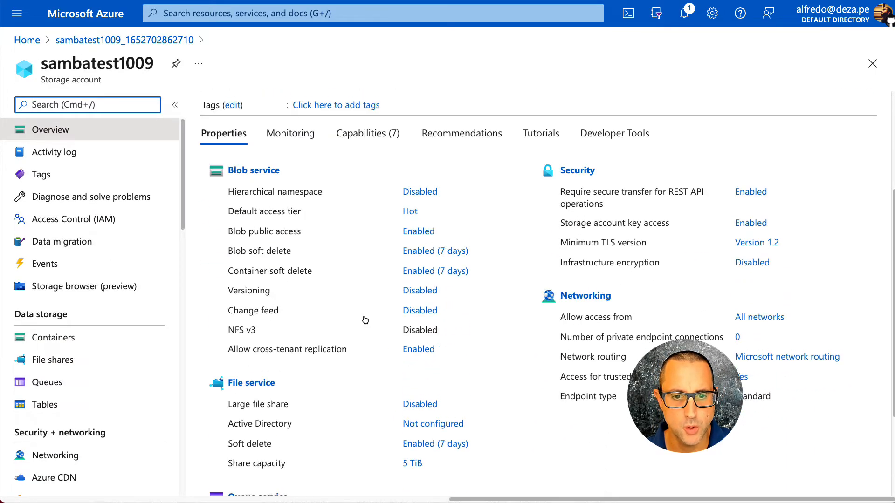
pyautogui.scroll(-3)
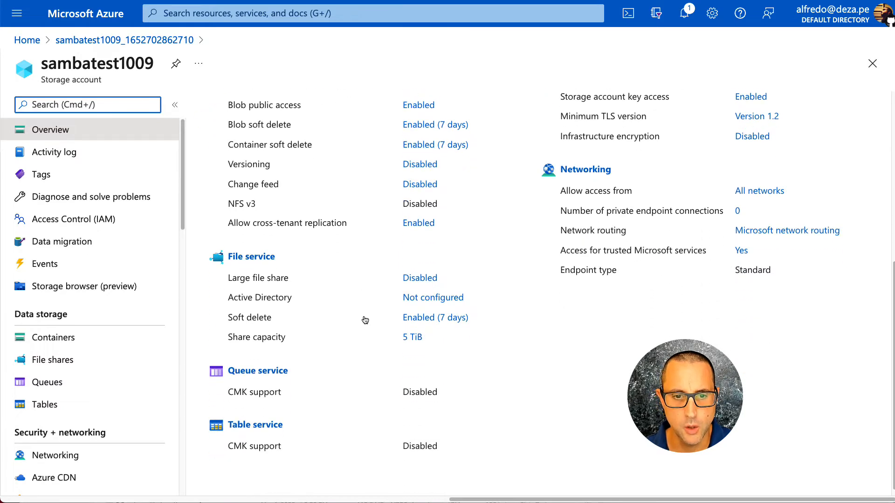
pyautogui.scroll(3)
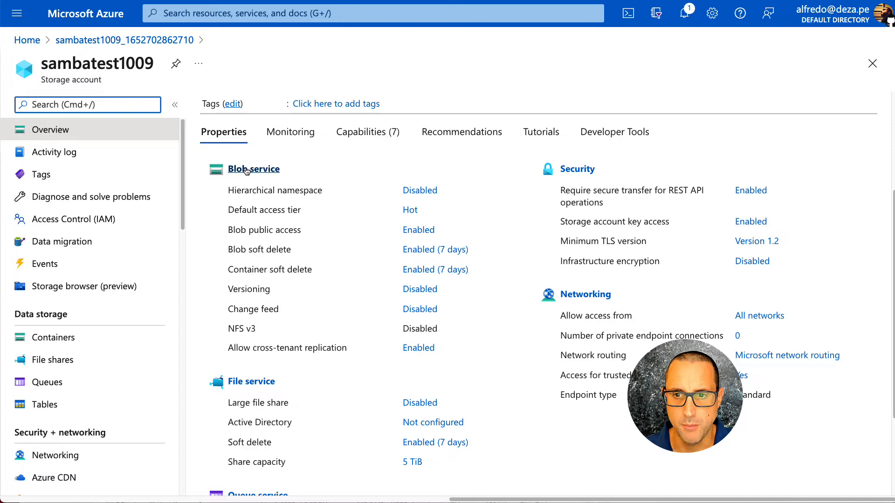
pyautogui.scroll(-3)
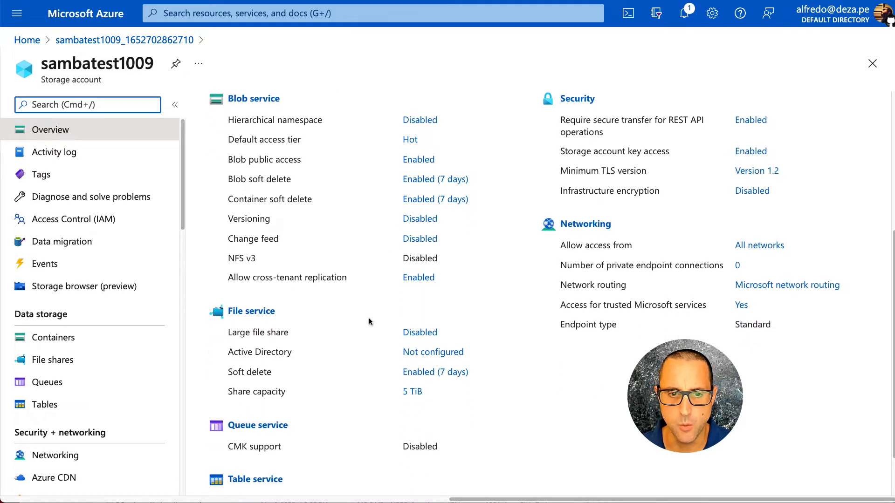
pyautogui.scroll(-3)
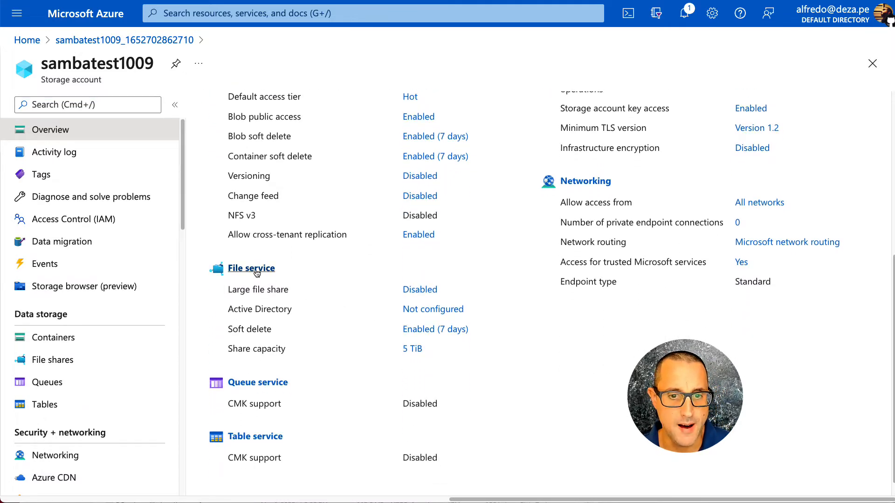
# - Create a file share named samba-file-share in sambatest1009 and open it
pyautogui.click(51, 359)
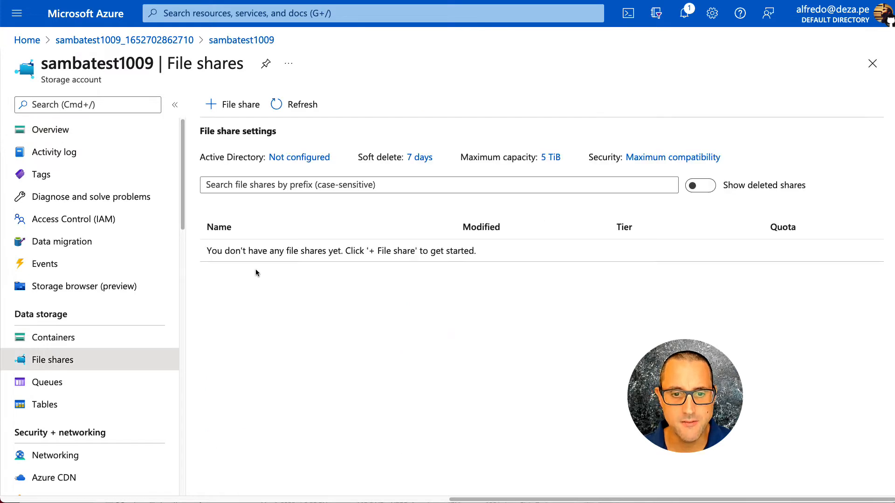
pyautogui.moveTo(292, 288)
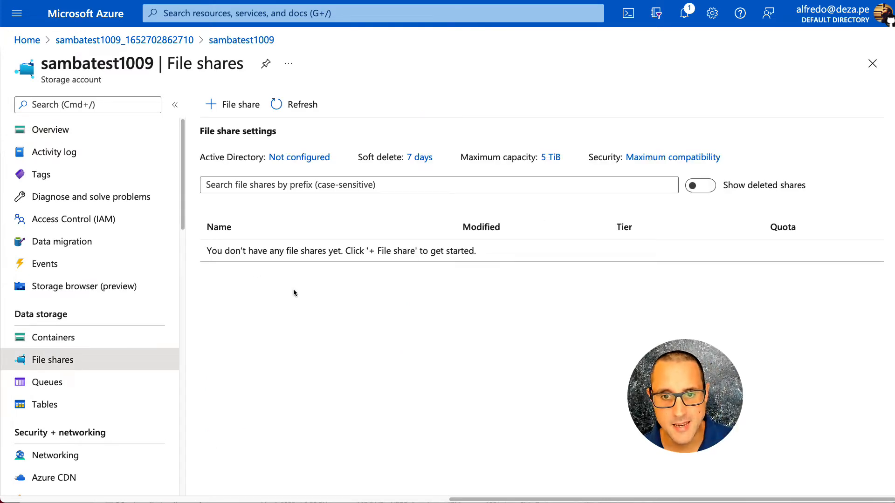
pyautogui.moveTo(240, 105)
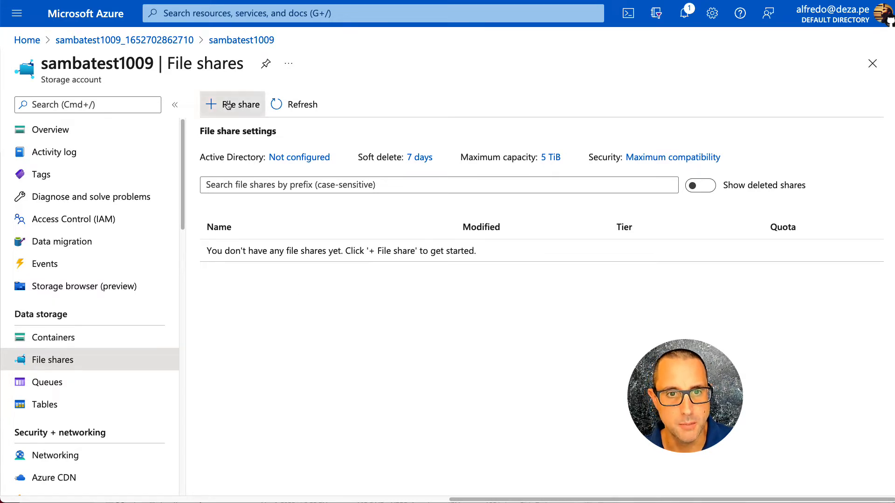
pyautogui.click(232, 104)
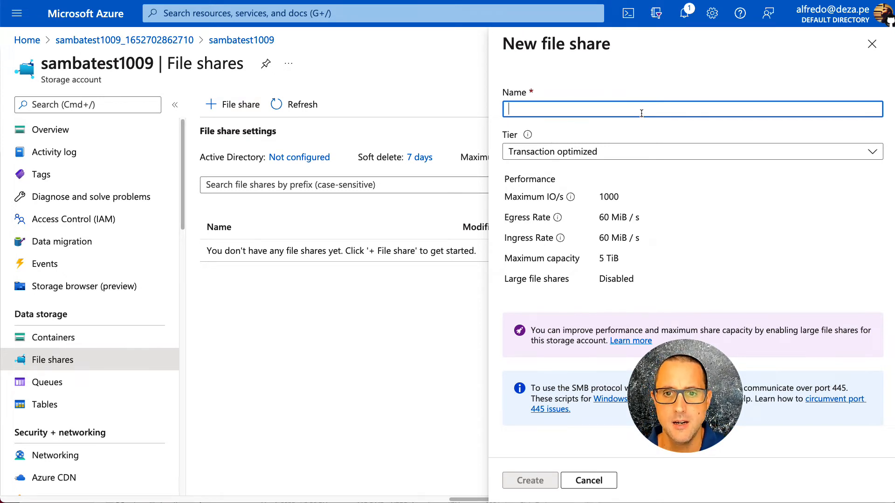
pyautogui.write('samba-f')
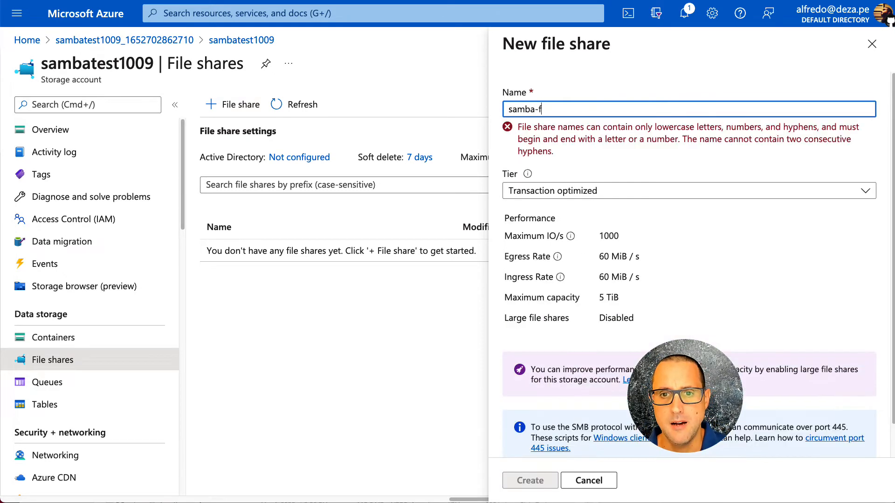
pyautogui.write('ile-share')
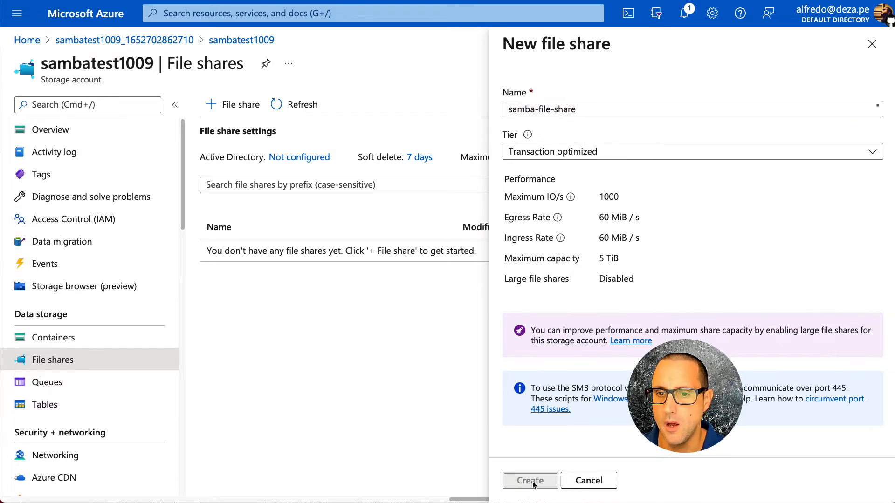
pyautogui.click(529, 480)
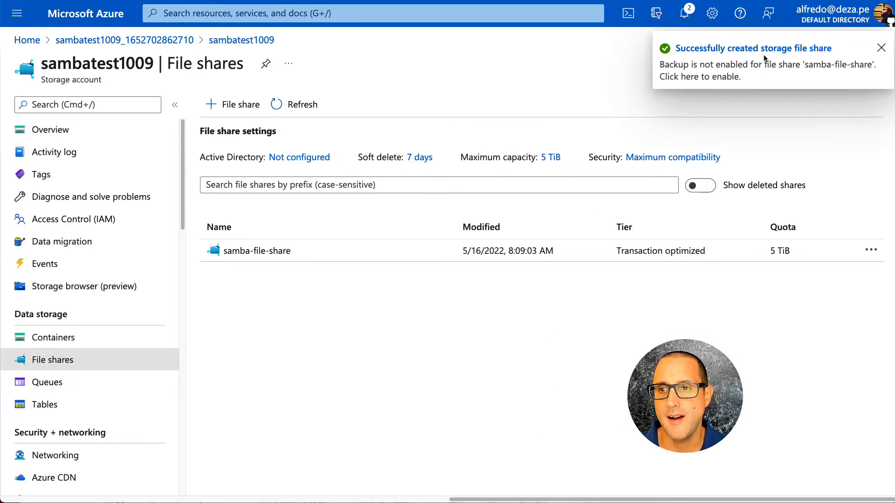
pyautogui.moveTo(324, 268)
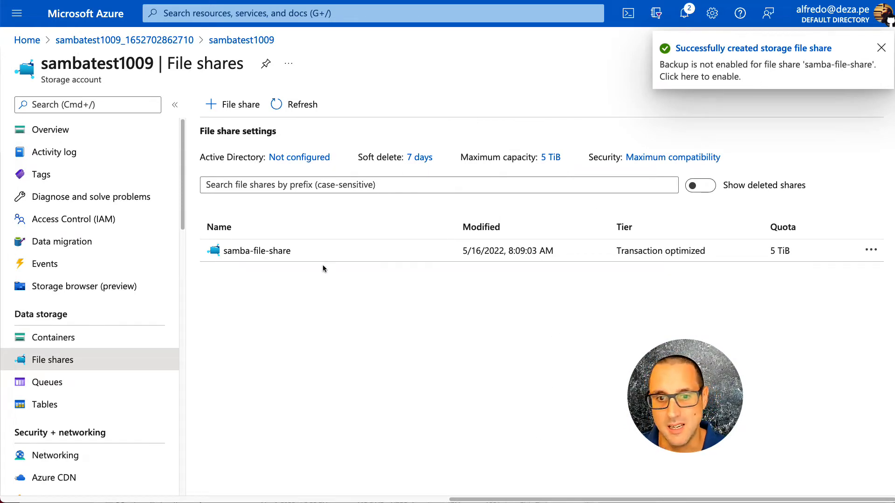
pyautogui.click(260, 251)
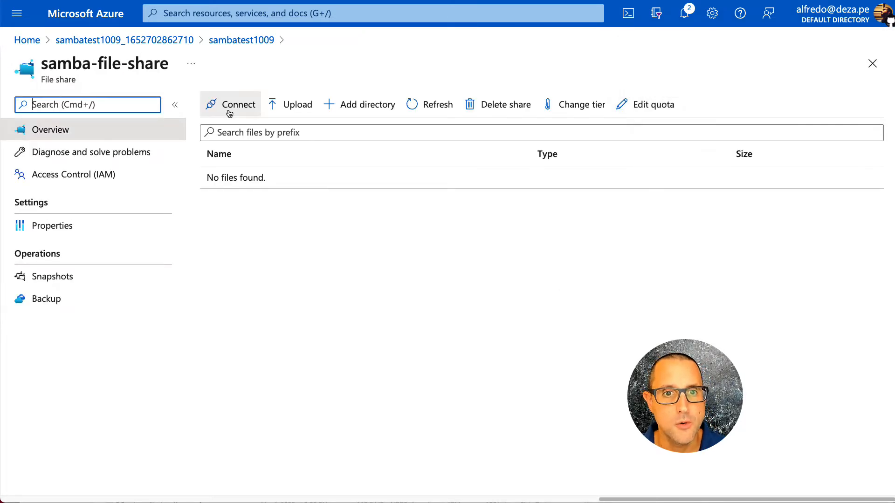
pyautogui.moveTo(238, 104)
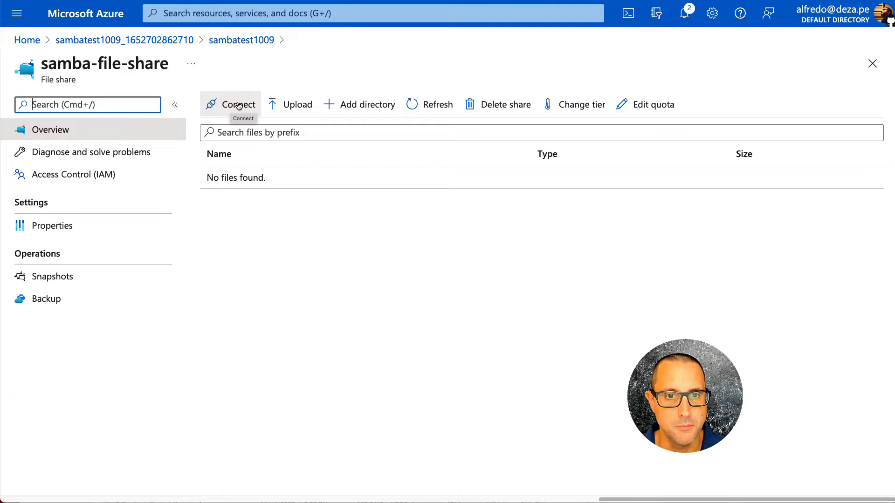
# - Show samba-file-share's Linux connection instructions with the sambatest1009 mount command
pyautogui.click(239, 104)
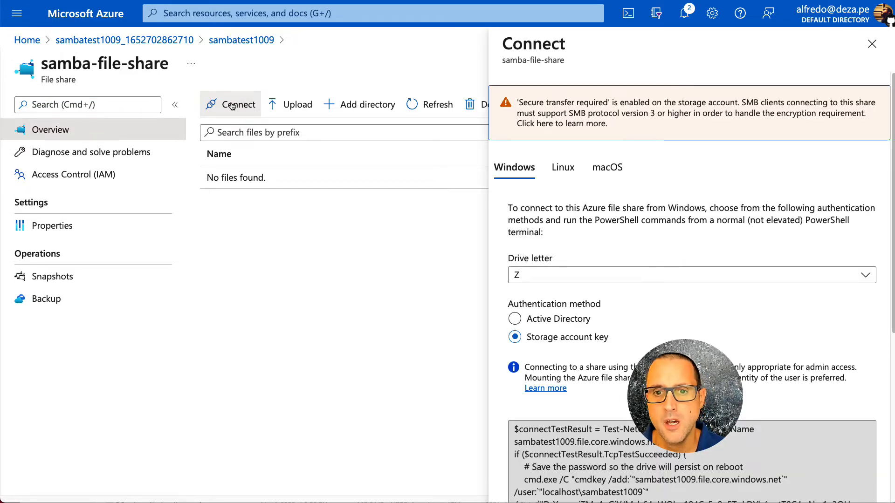
pyautogui.moveTo(661, 145)
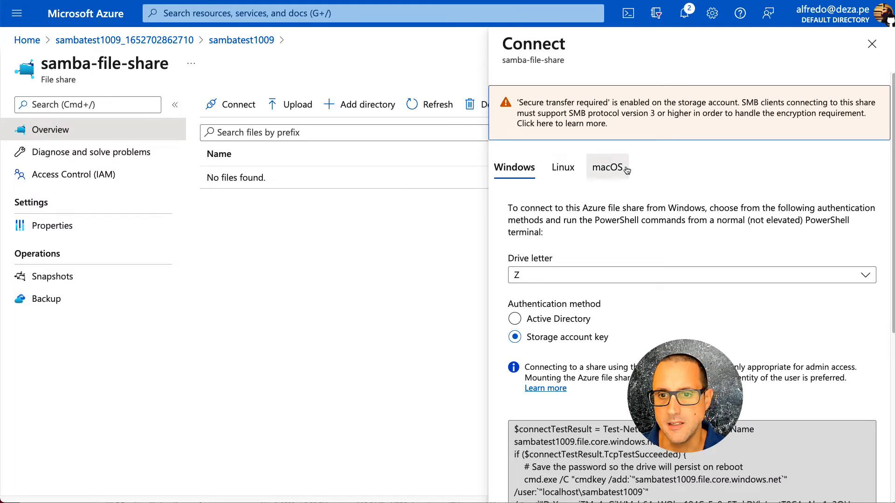
pyautogui.moveTo(563, 168)
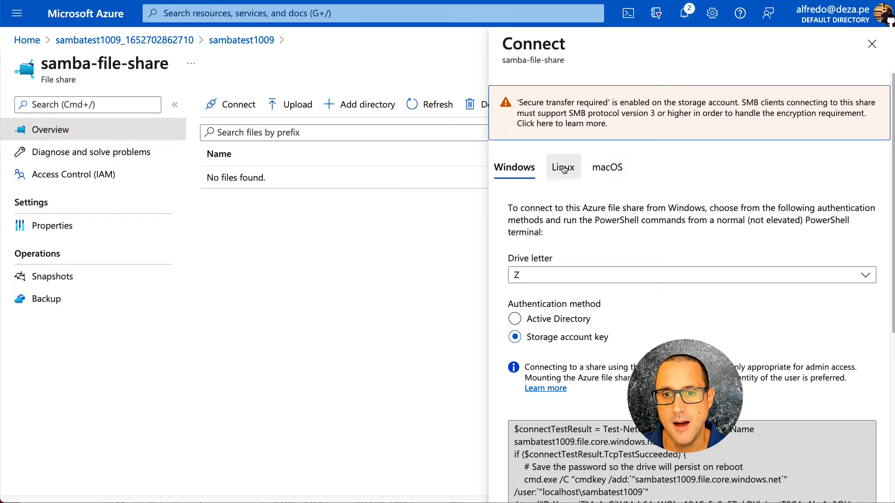
pyautogui.click(562, 167)
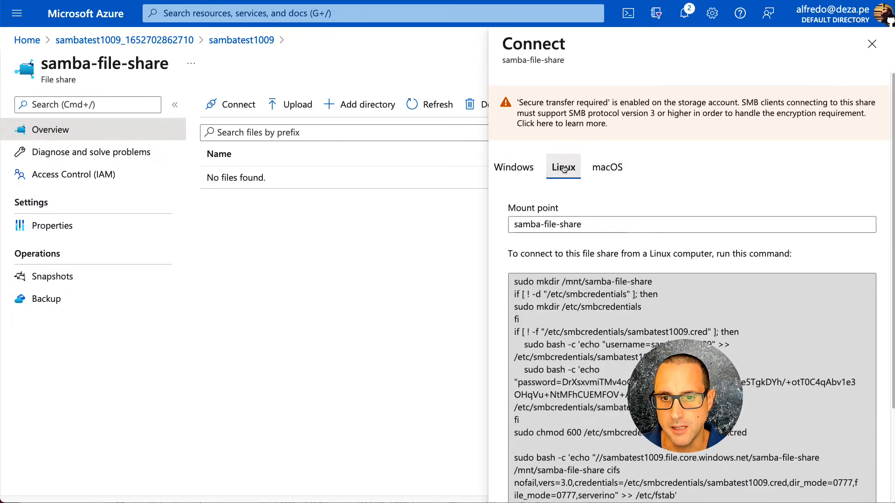
# - Review the samba-file-share Linux mount script, then return to the samba-test terminal
pyautogui.scroll(-3)
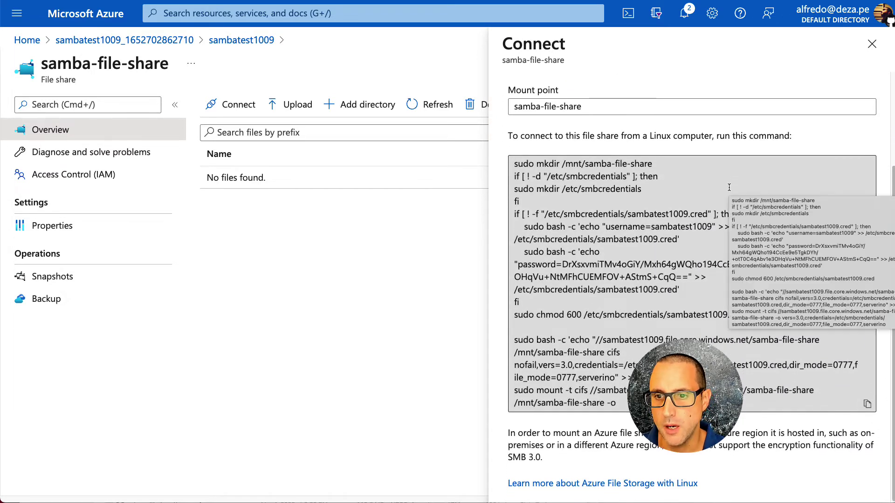
pyautogui.moveTo(467, 279)
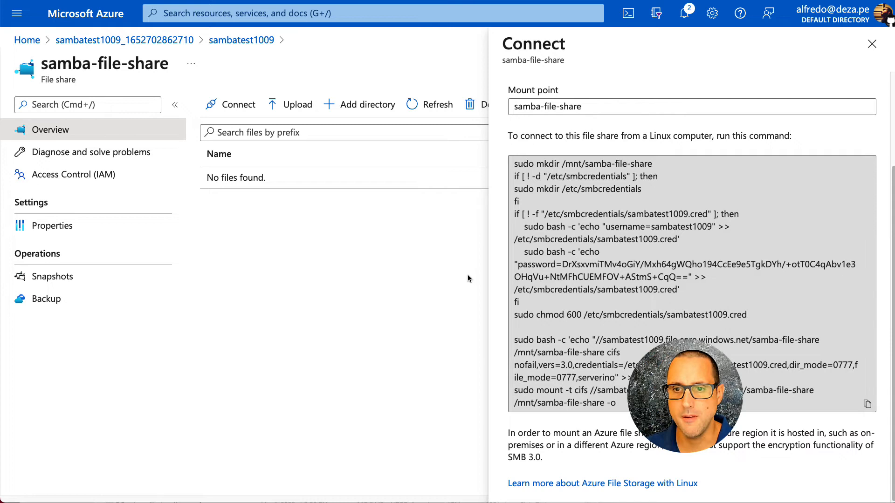
pyautogui.moveTo(378, 423)
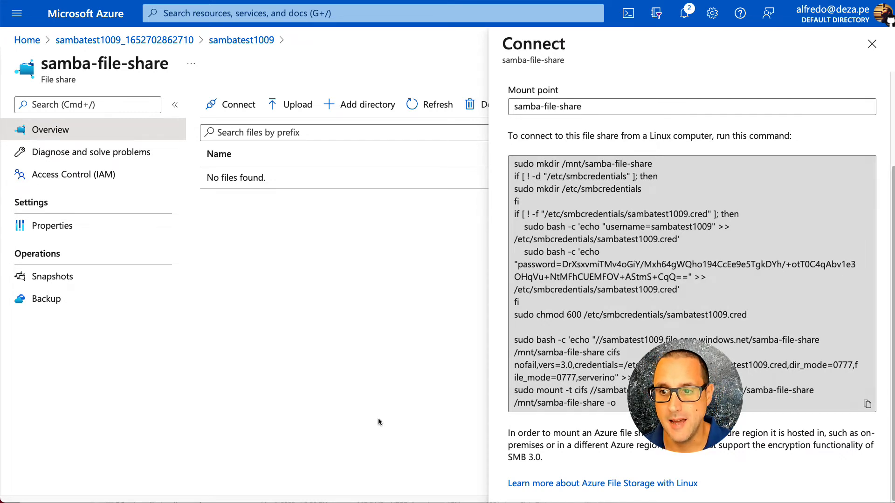
pyautogui.moveTo(486, 447)
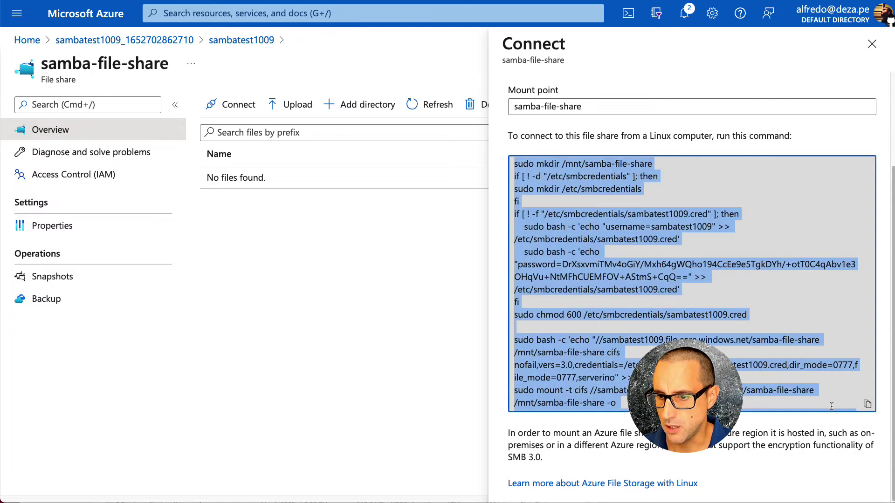
pyautogui.moveTo(867, 406)
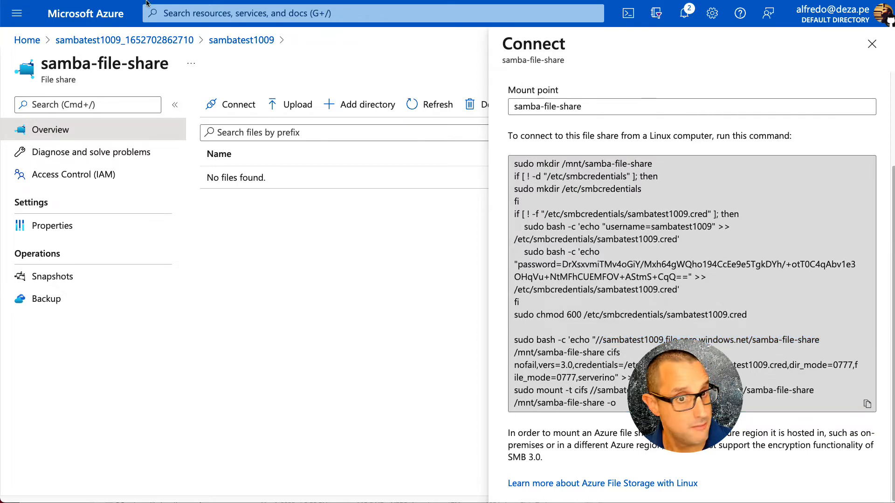
pyautogui.doubleClick(104, 63)
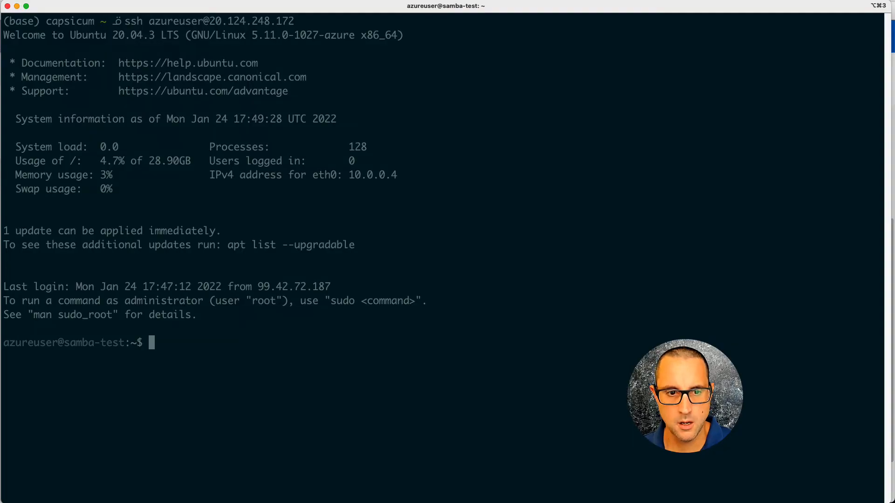
# - Write the portal's file share connect script into mount.sh with vim and save it
pyautogui.write('ls')
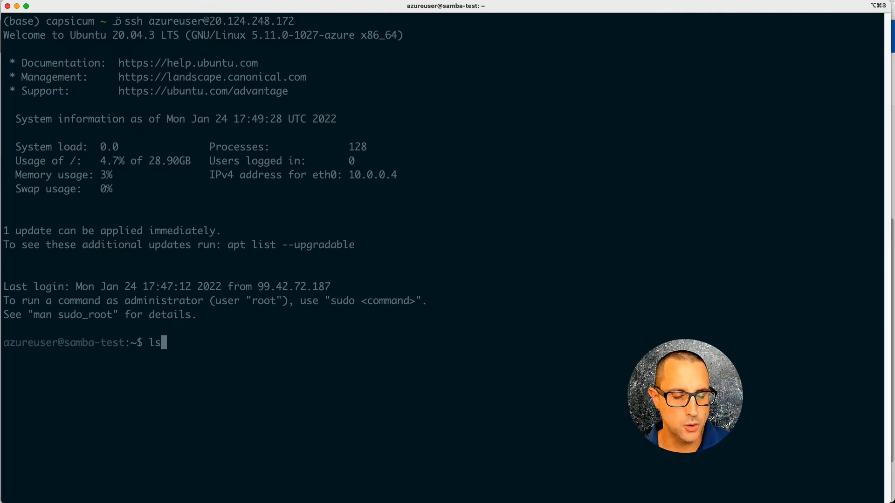
pyautogui.press('Return')
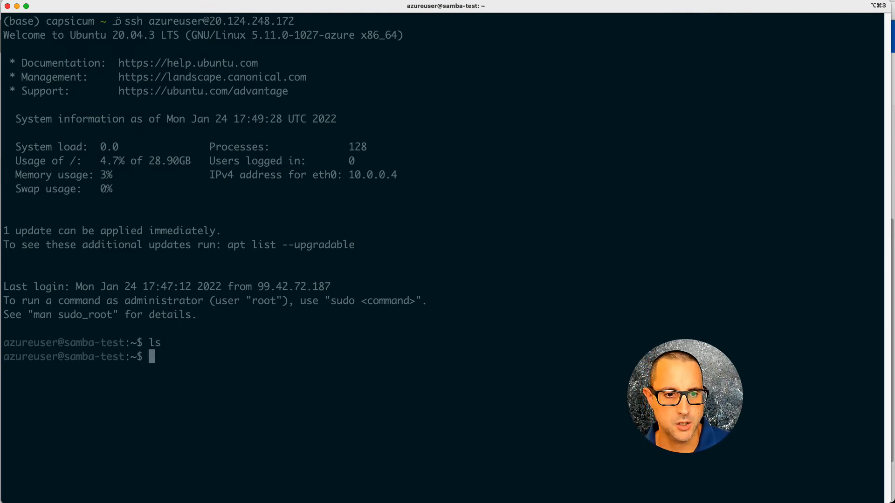
pyautogui.write('vim')
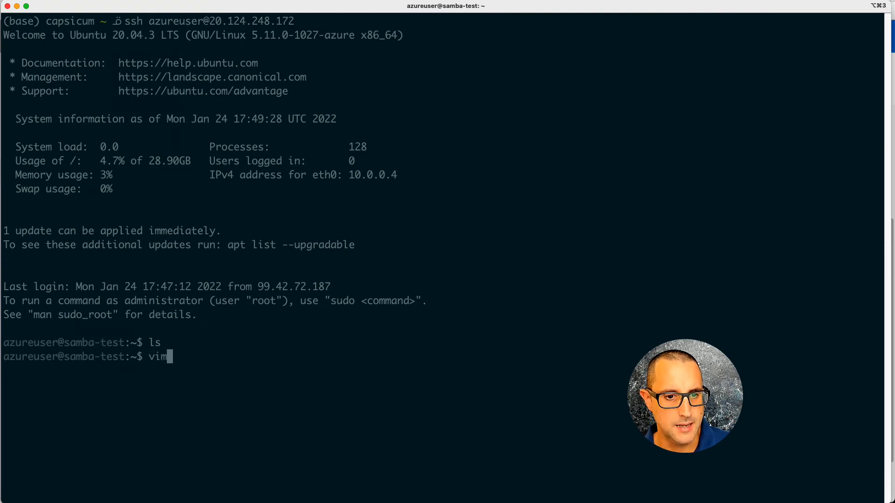
pyautogui.write('mount.sh')
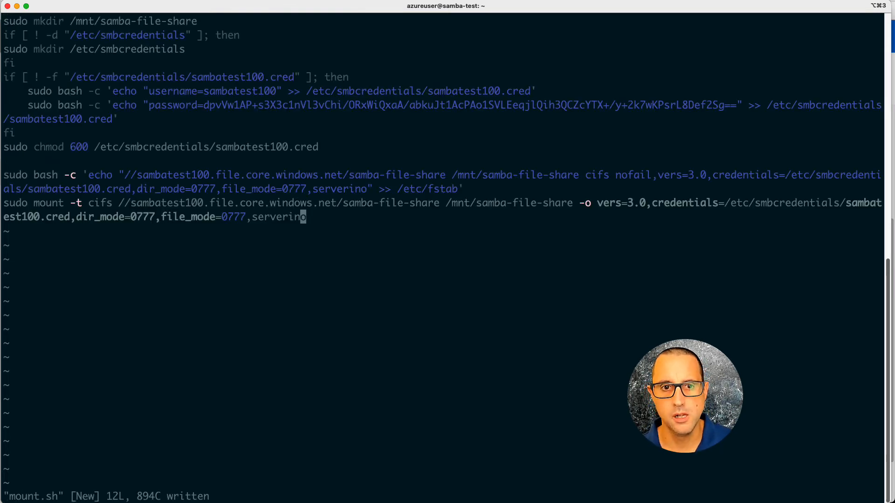
pyautogui.write(':wq')
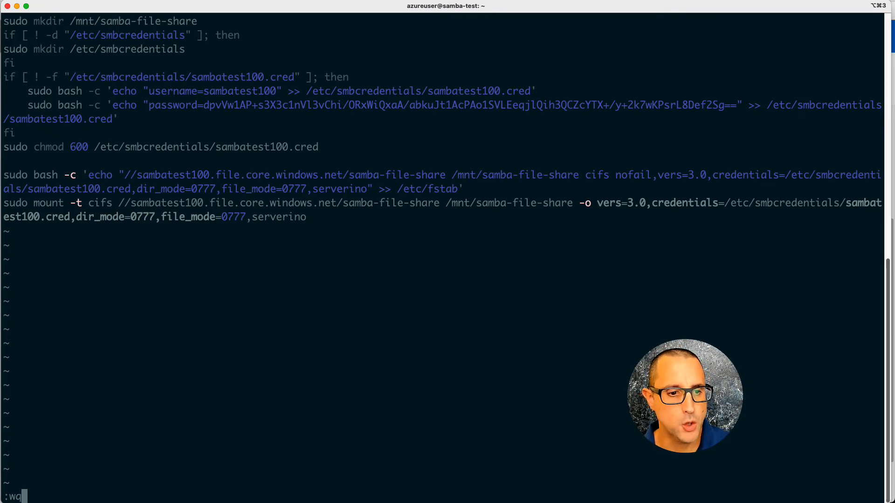
pyautogui.press('Return')
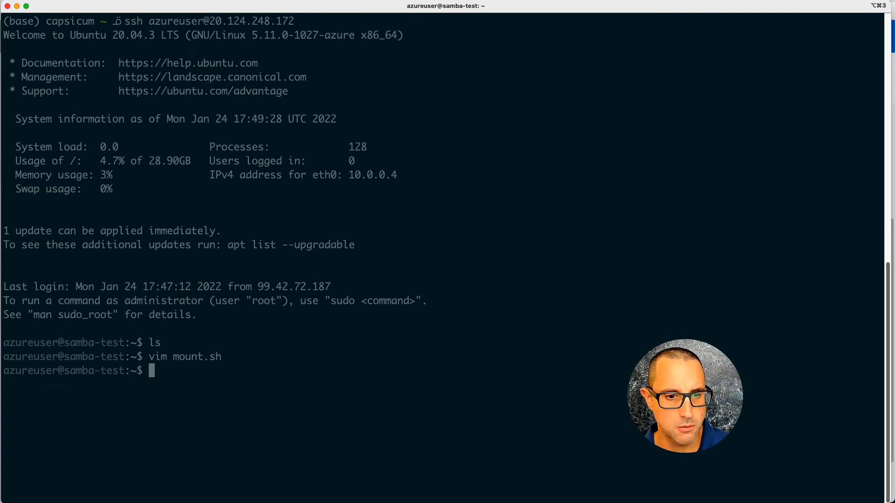
# - Mount samba-file-share by running mount.sh with sudo
pyautogui.write('sudo bas')
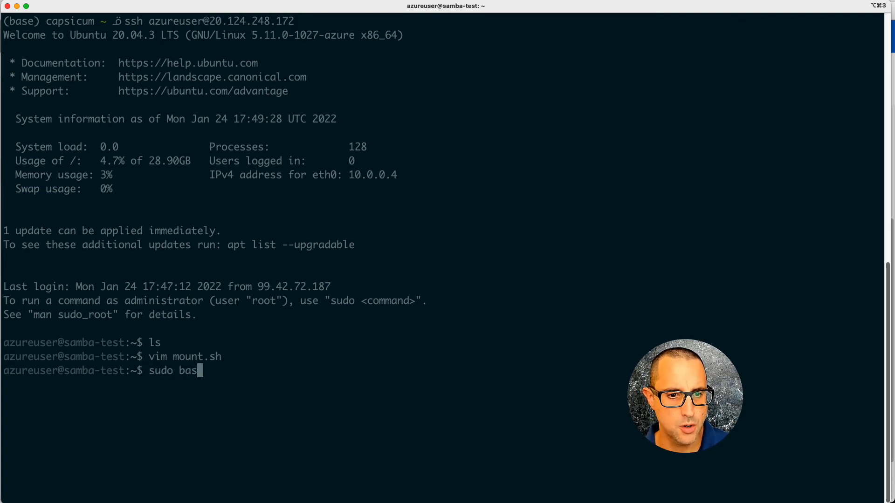
pyautogui.write('h mount.sh')
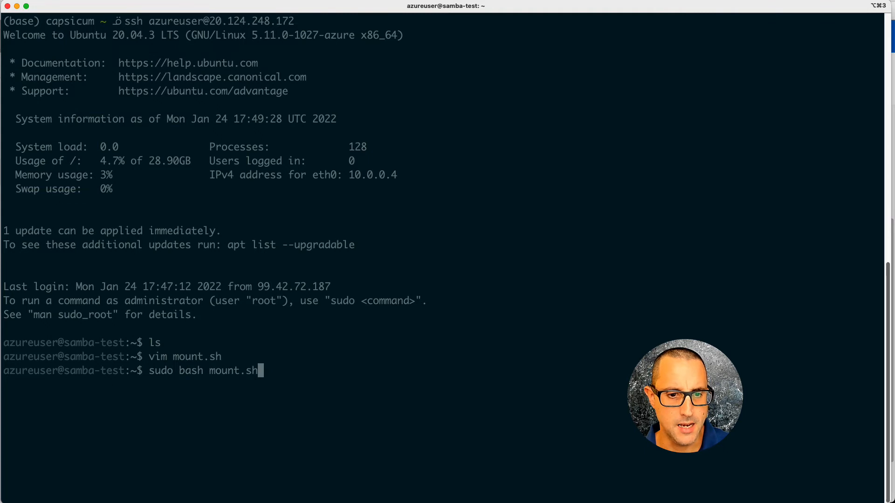
pyautogui.press('Return')
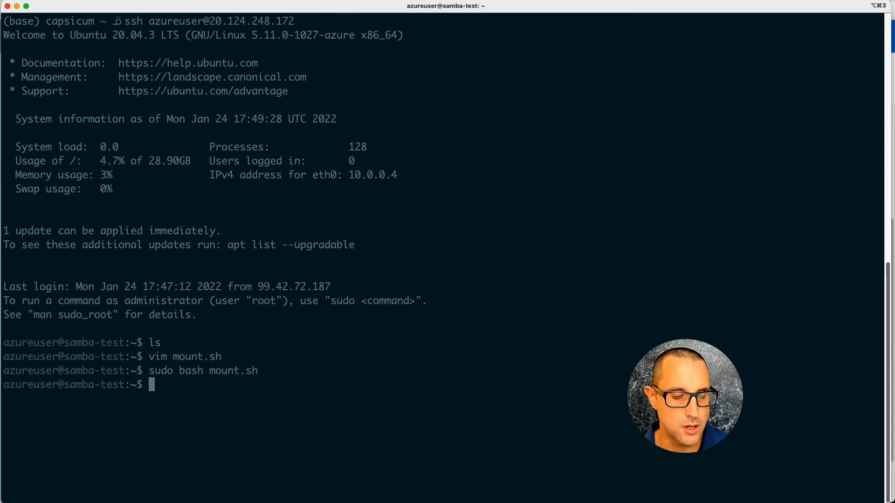
# - Print mount.sh with cat to review its mount commands
pyautogui.write('cat m')
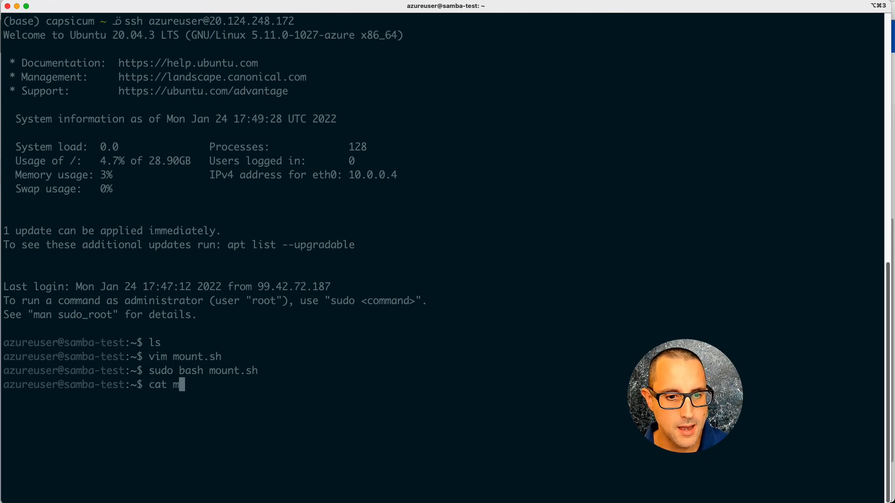
pyautogui.press('Return')
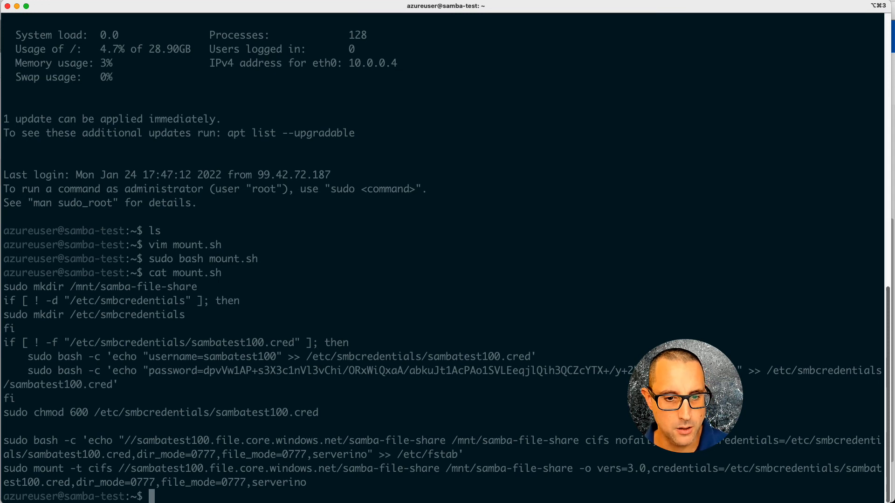
pyautogui.moveTo(371, 437)
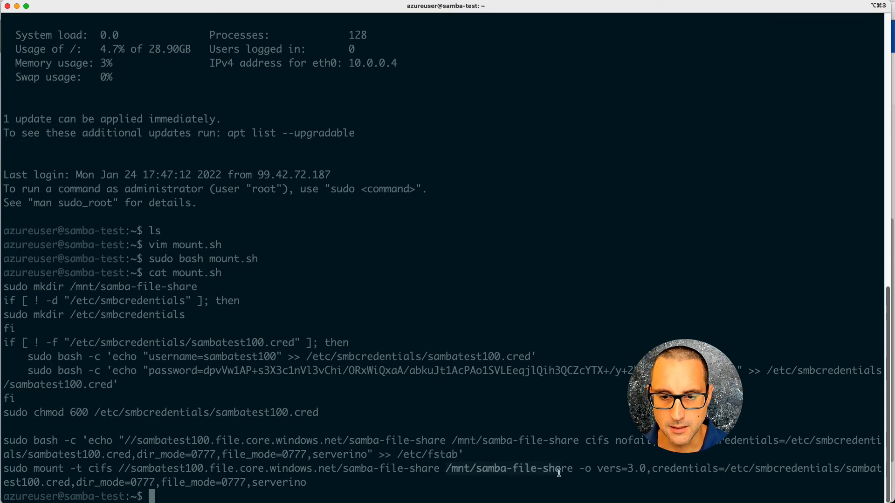
pyautogui.moveTo(578, 473)
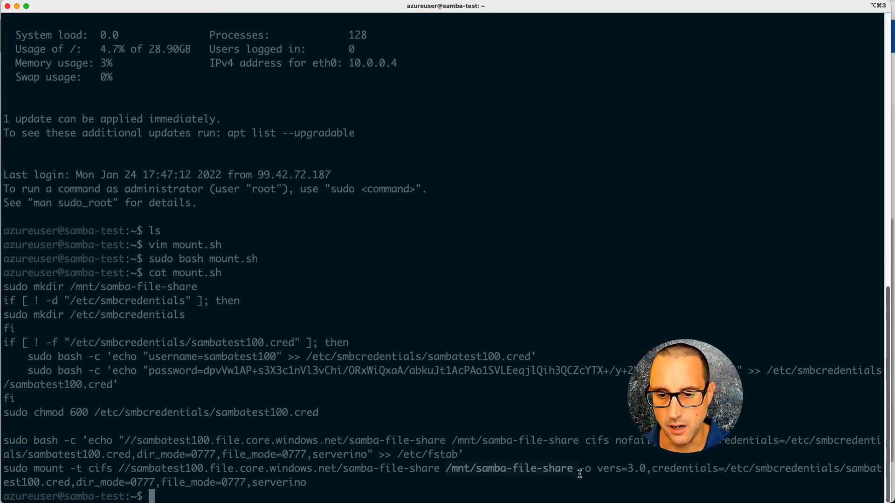
pyautogui.write('cd')
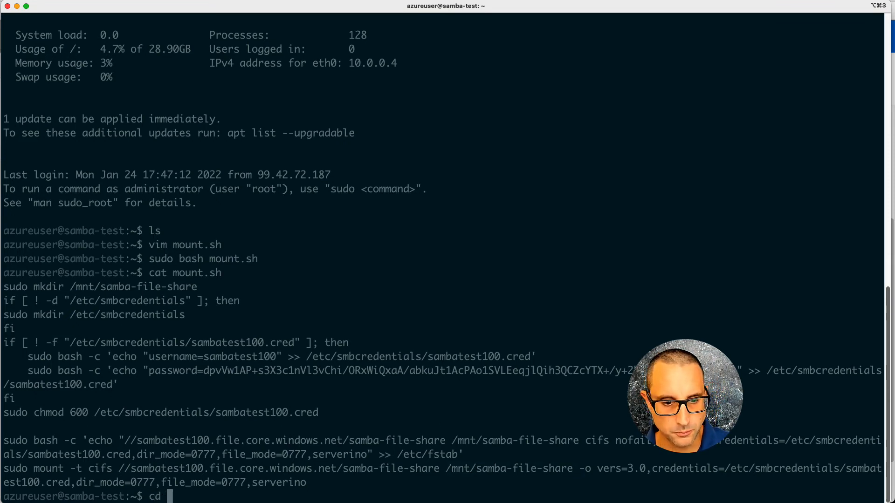
# - In /mnt/samba-file-share, make a demo folder containing empty files file1 and file2
pyautogui.write('/mnt')
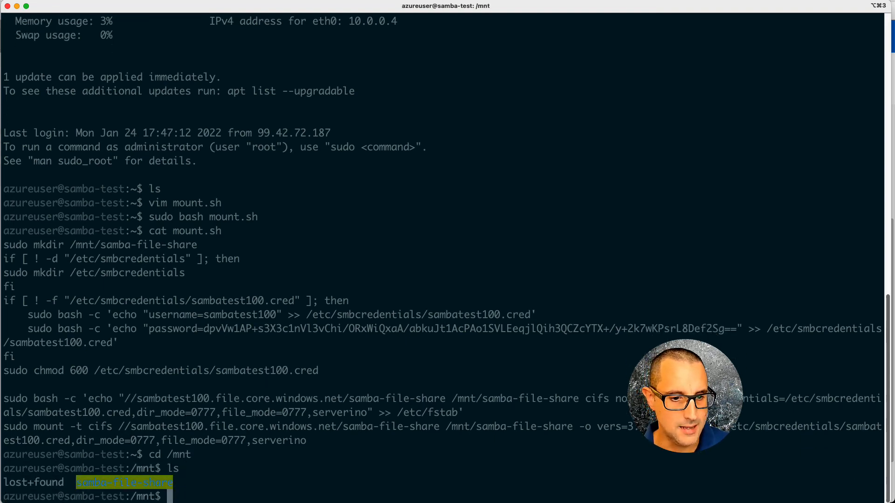
pyautogui.write('cd samba-file-share/')
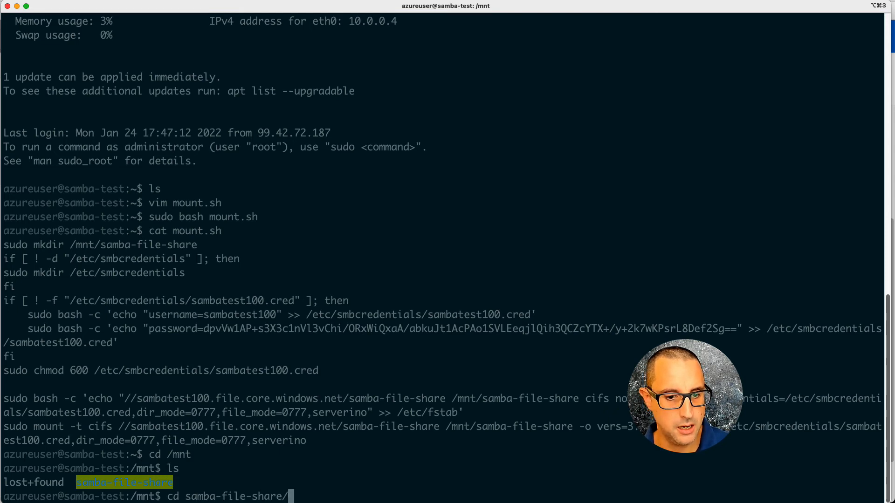
pyautogui.press('Return')
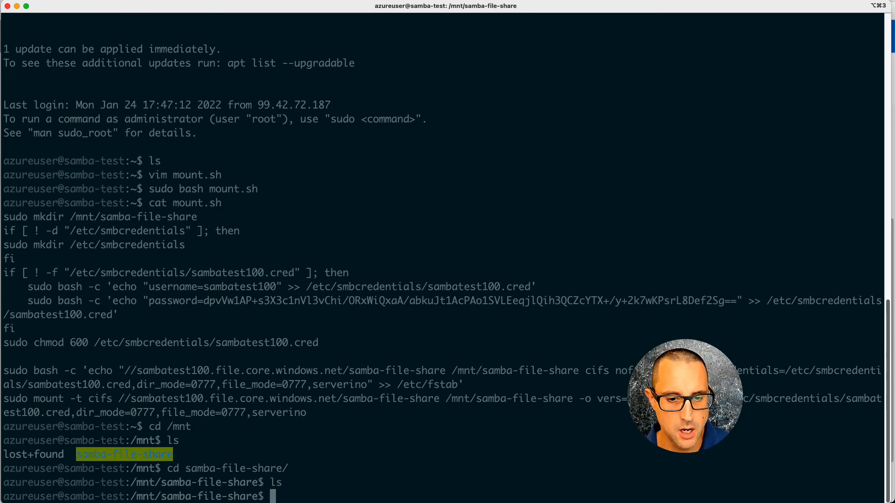
pyautogui.write('mkdir demo')
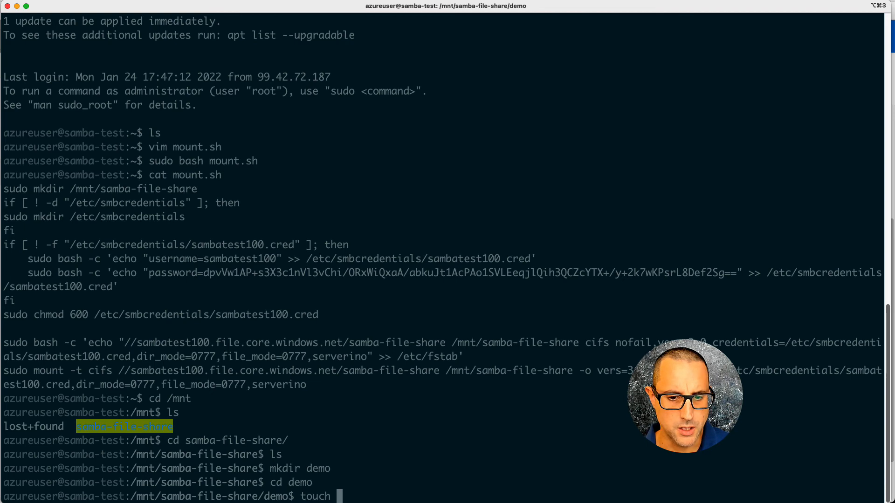
pyautogui.write('file1 file')
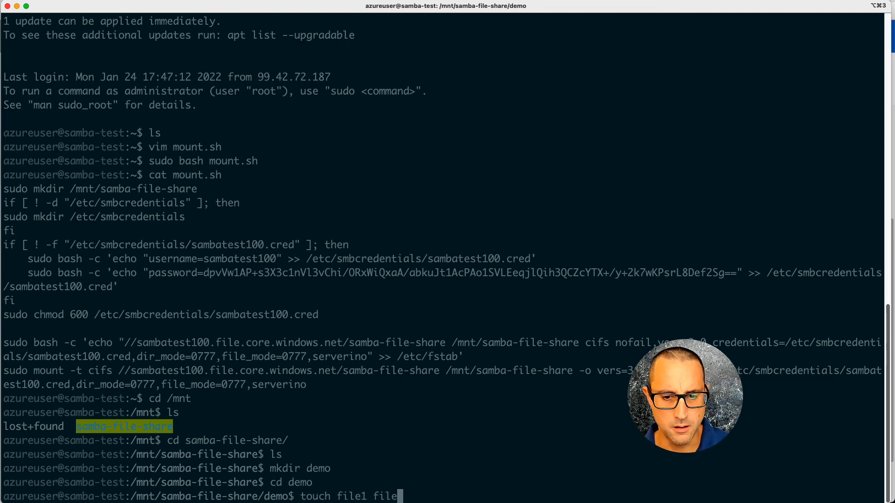
pyautogui.press('Return')
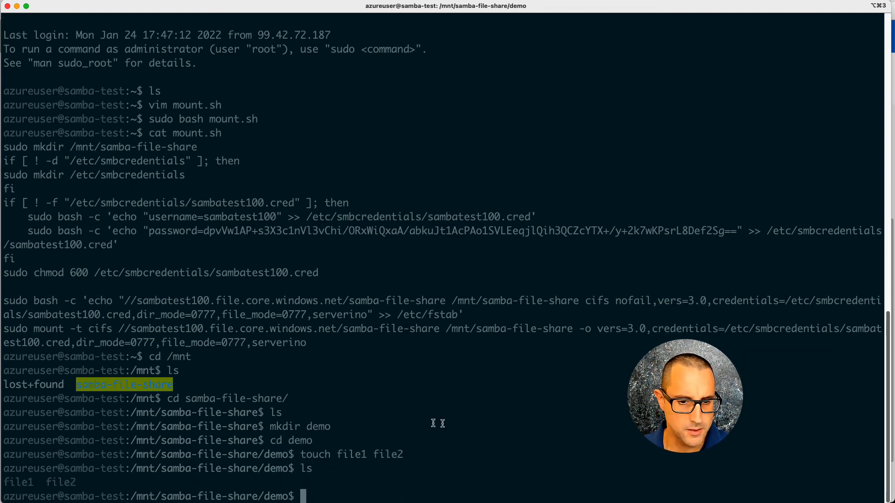
pyautogui.moveTo(419, 349)
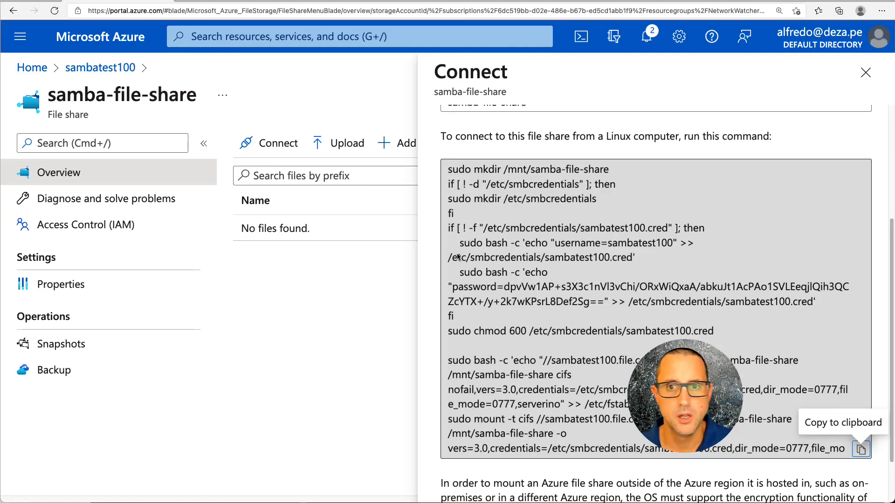
pyautogui.moveTo(865, 73)
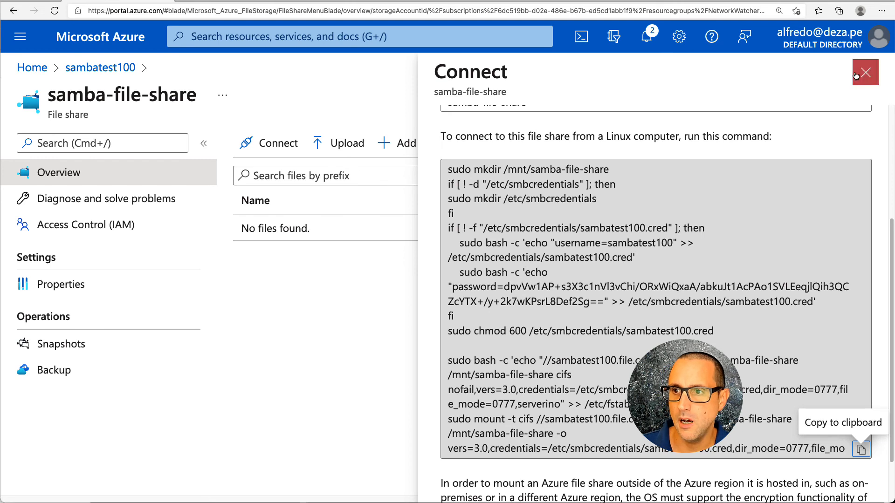
# - Close the Connect pane and refresh the file share to reveal the new files
pyautogui.click(865, 73)
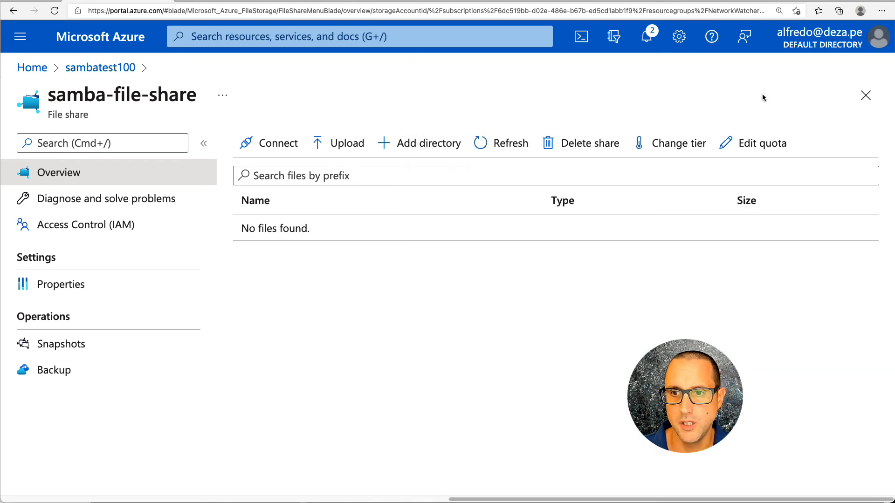
pyautogui.moveTo(542, 334)
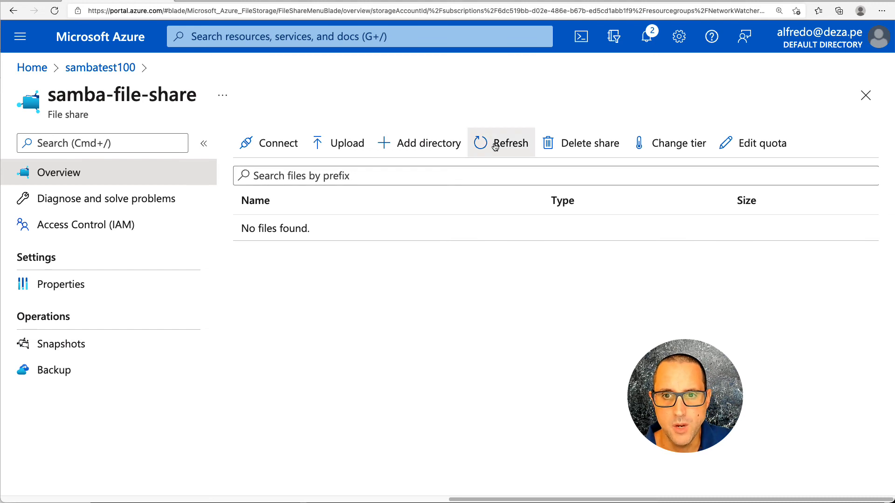
pyautogui.click(501, 142)
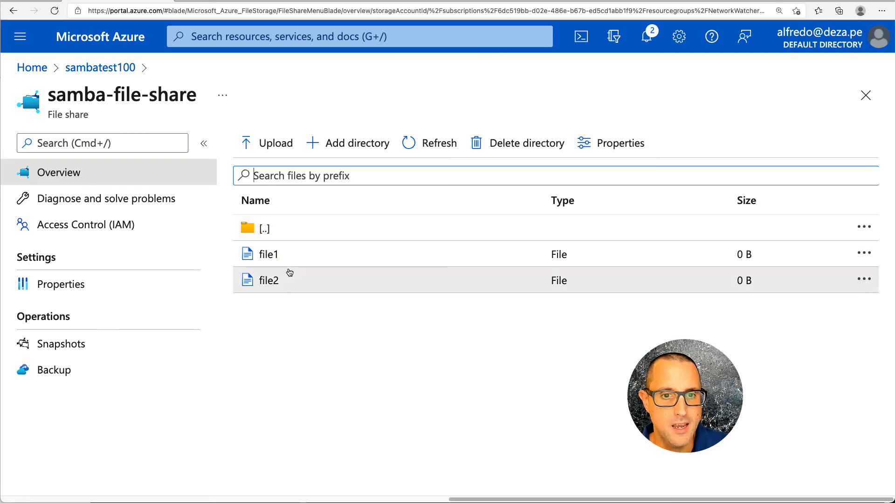
pyautogui.moveTo(305, 316)
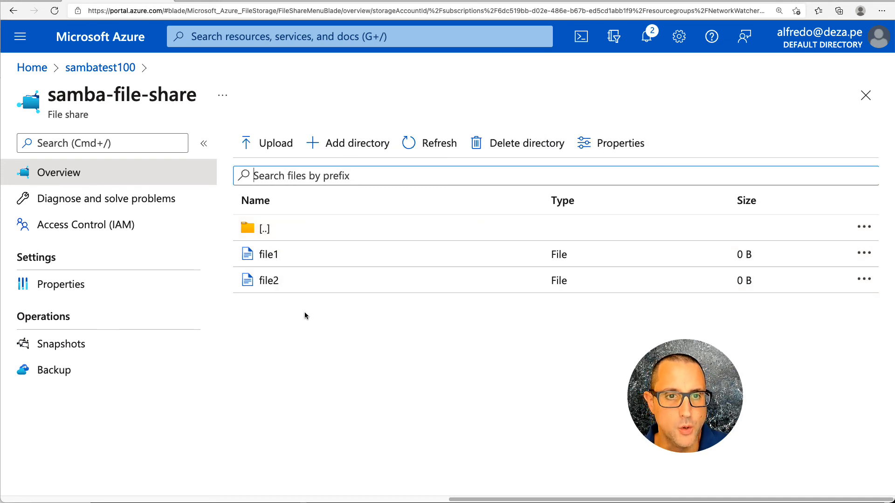